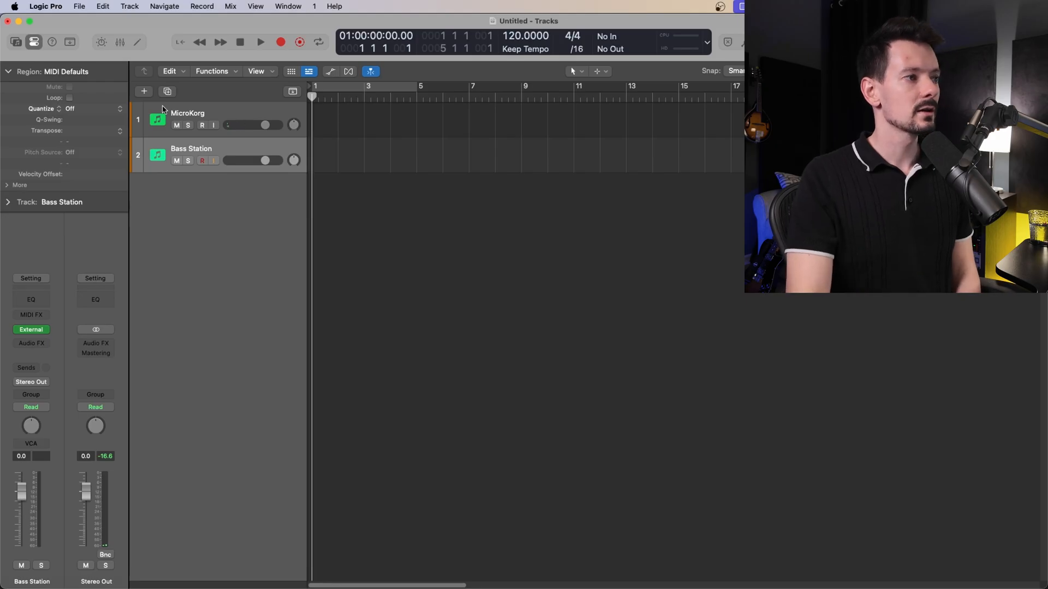
mouse_move(144, 92)
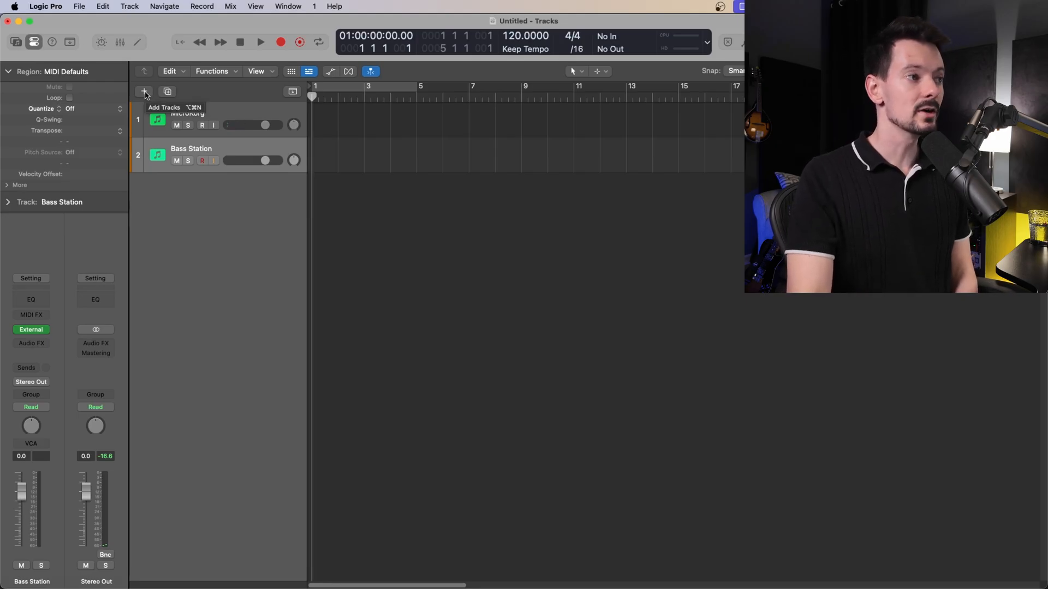
Begin a new track with External MIDI chosen as the track type
click(144, 92)
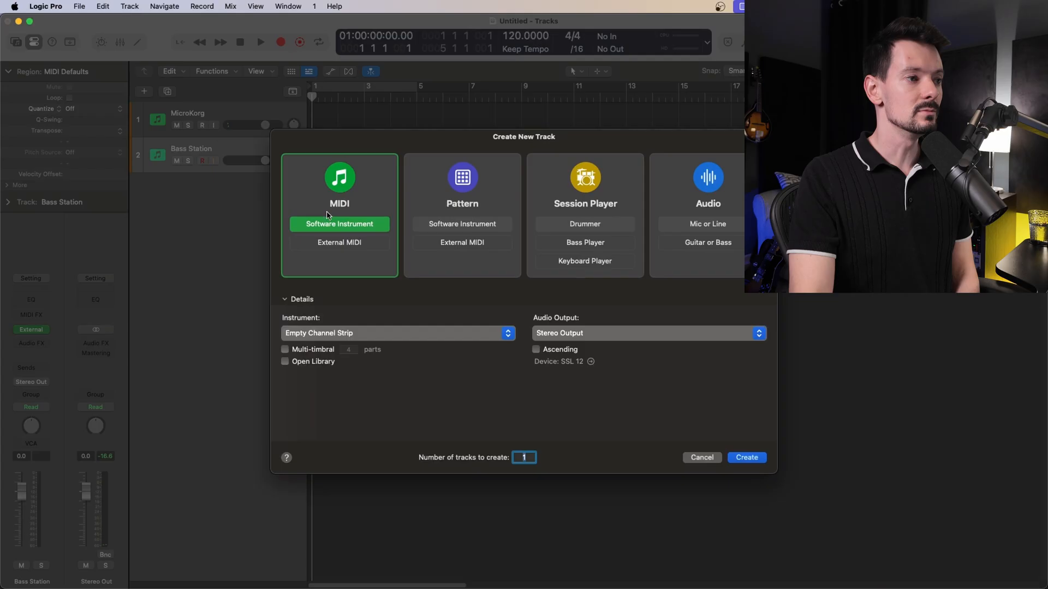
mouse_move(336, 256)
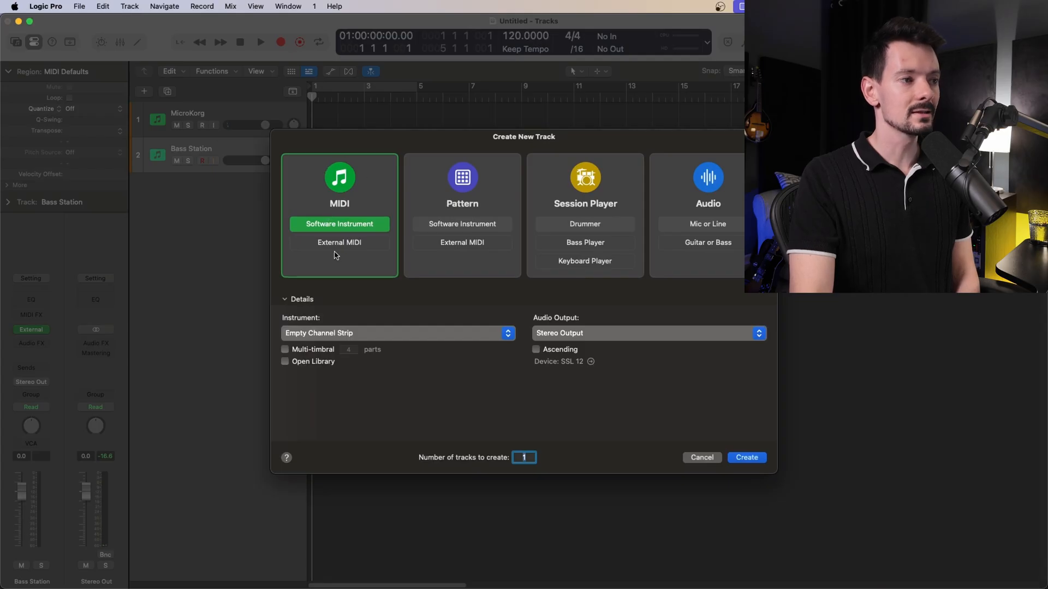
click(338, 242)
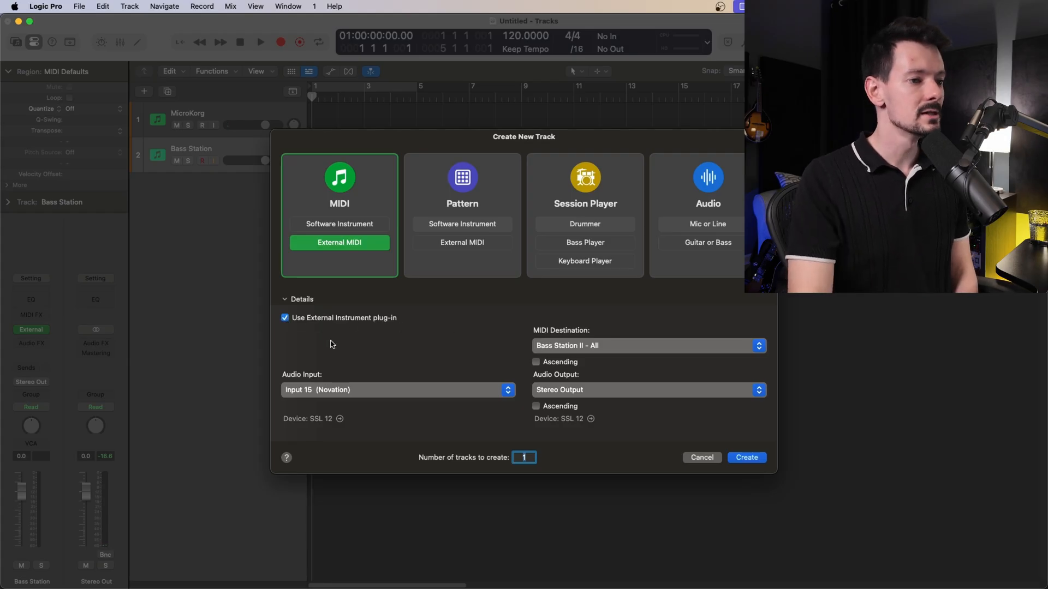
mouse_move(578, 338)
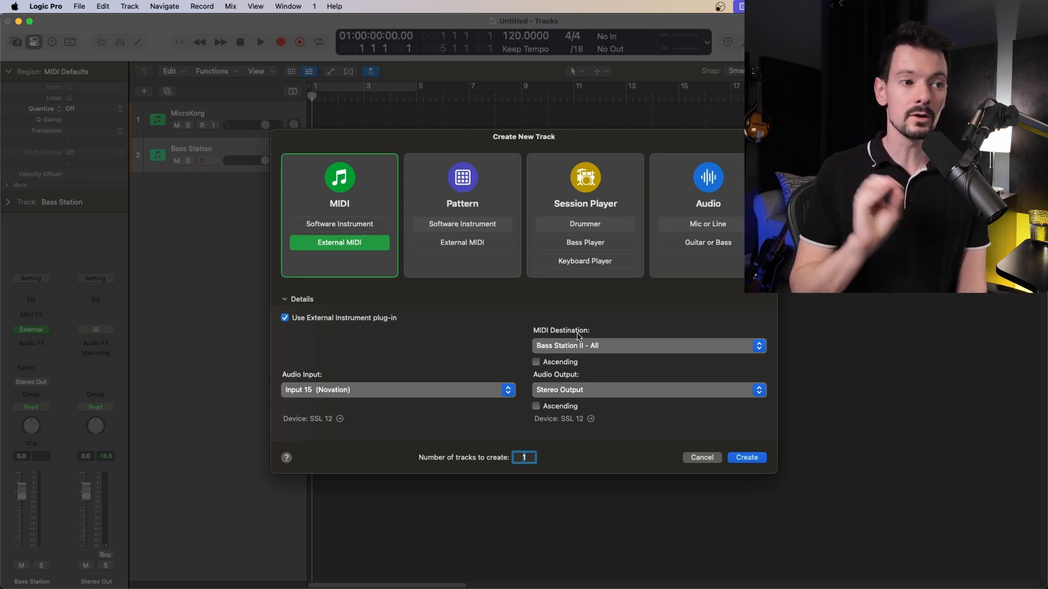
mouse_move(603, 345)
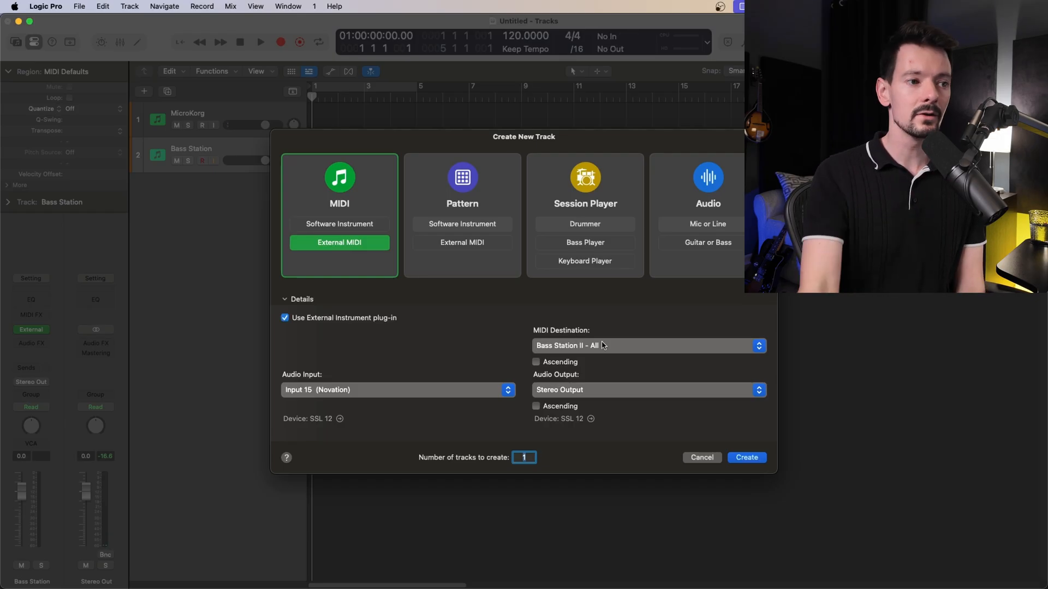
Route the track to Bass Station II – All with audio from Input 15 (Novation)
click(649, 346)
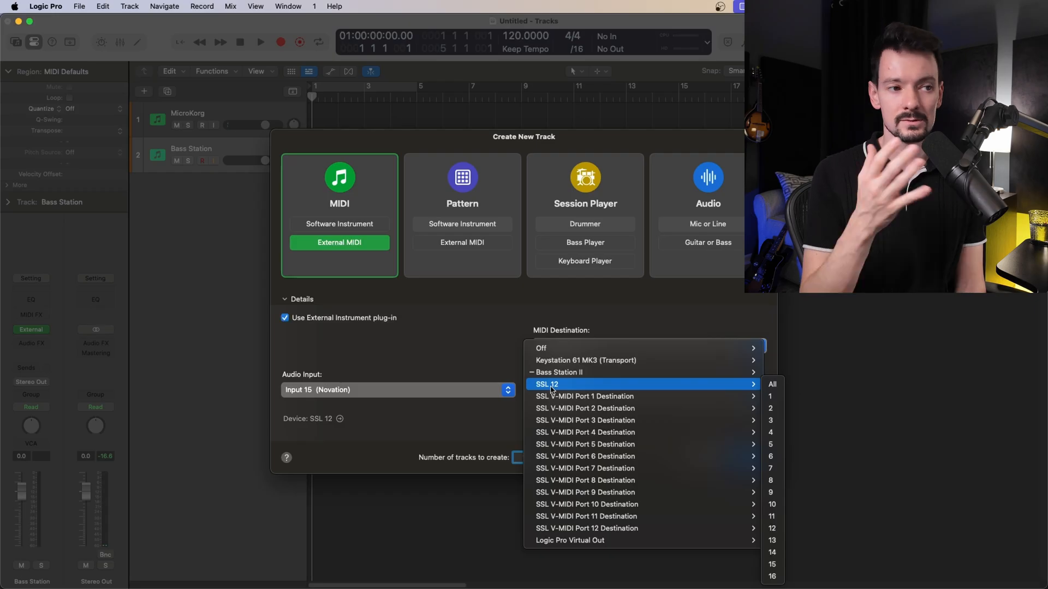
mouse_move(558, 372)
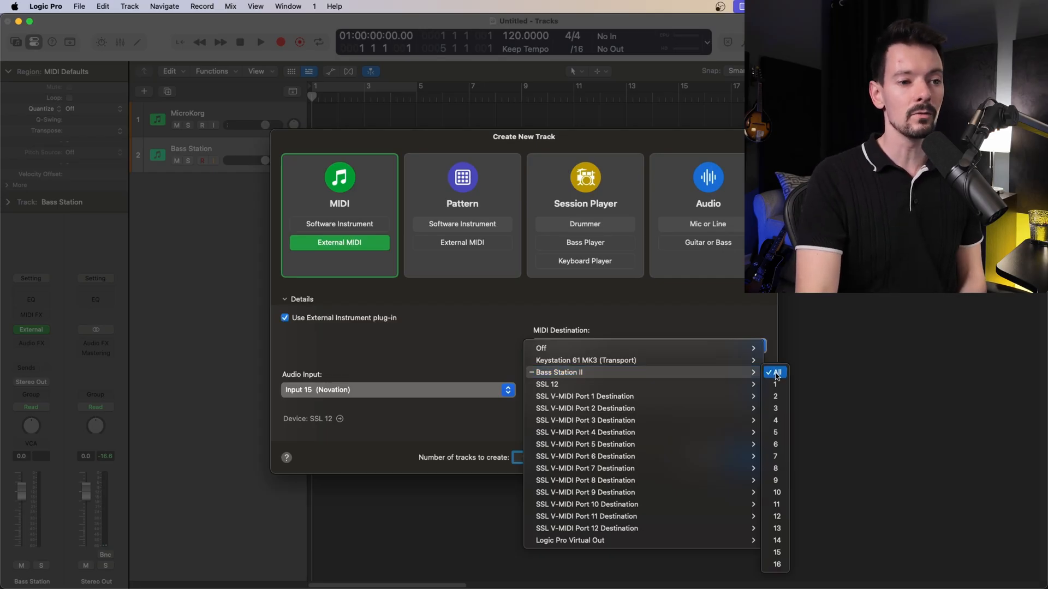
click(777, 373)
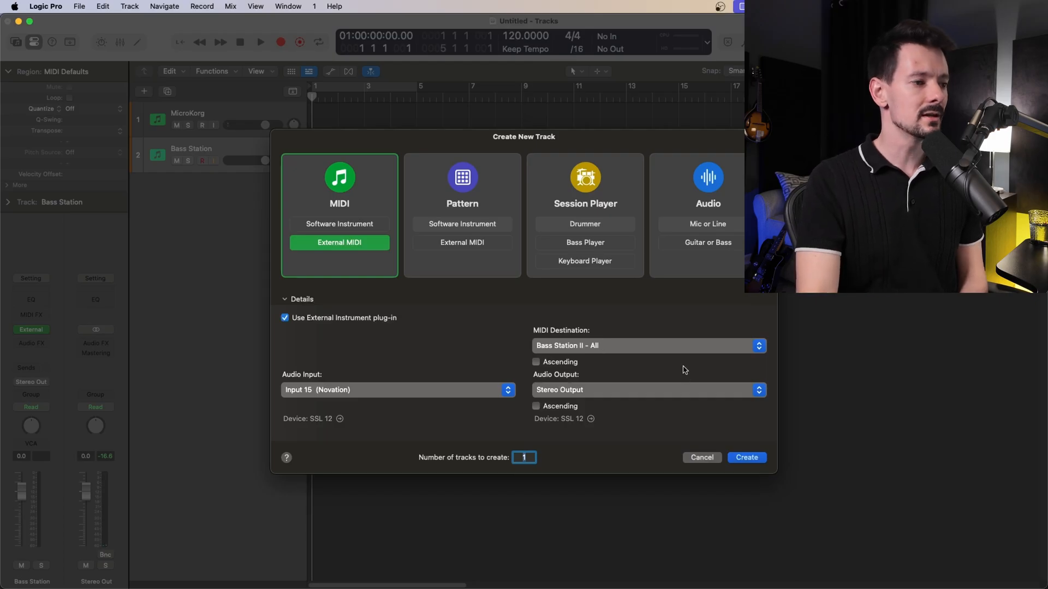
mouse_move(327, 393)
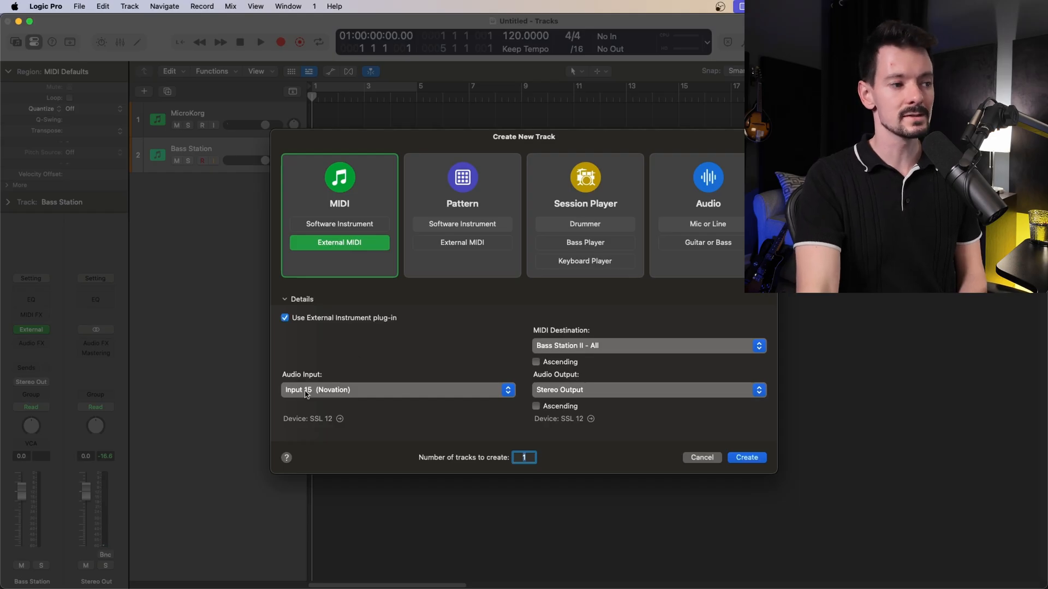
click(397, 390)
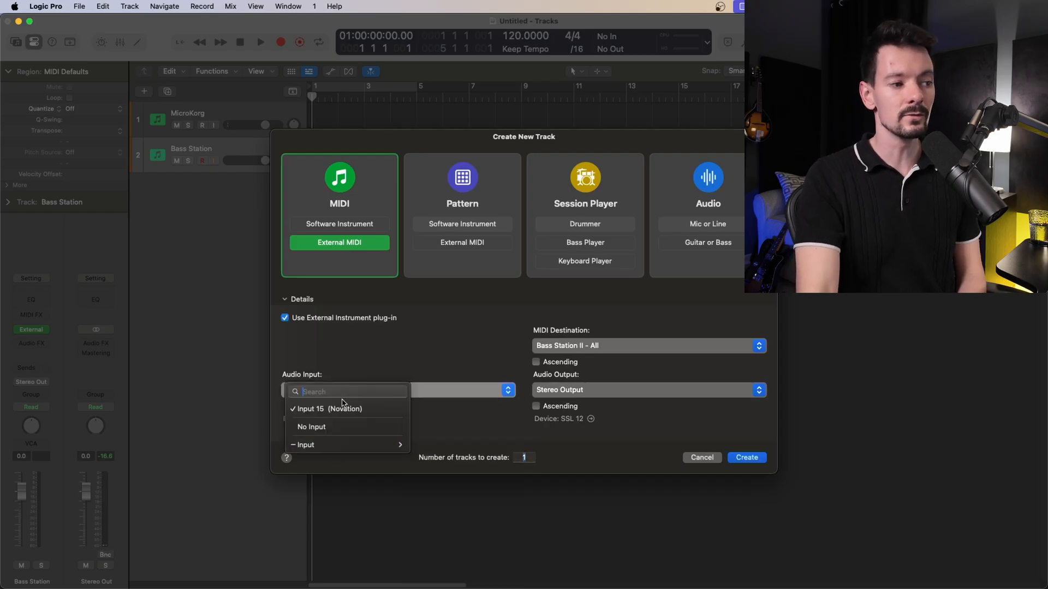
click(327, 408)
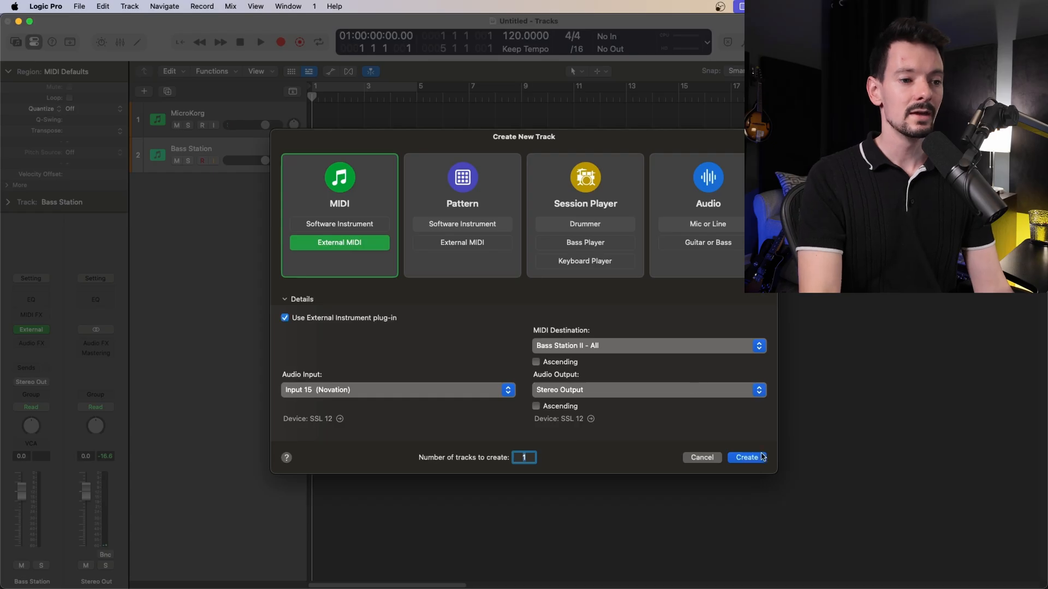
Create the external instrument track, view its plug-in, and name it New Bass Station
click(747, 457)
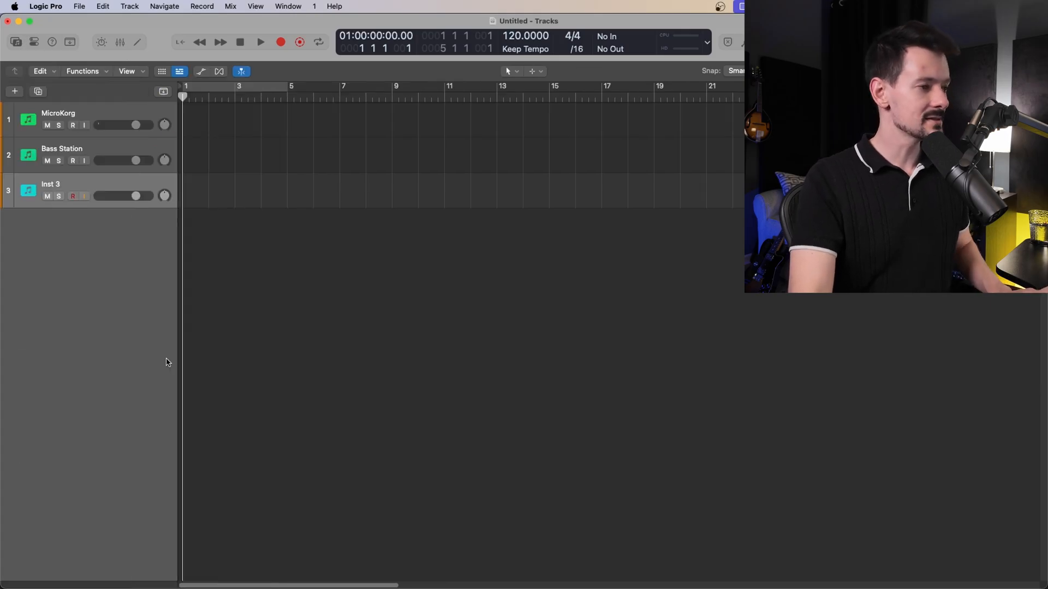
click(31, 42)
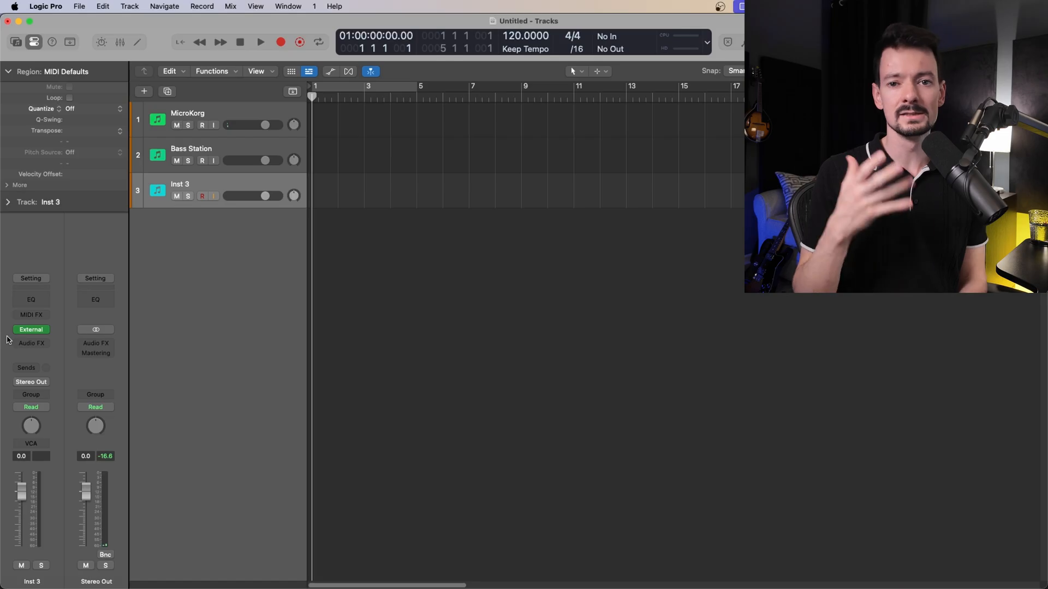
click(31, 329)
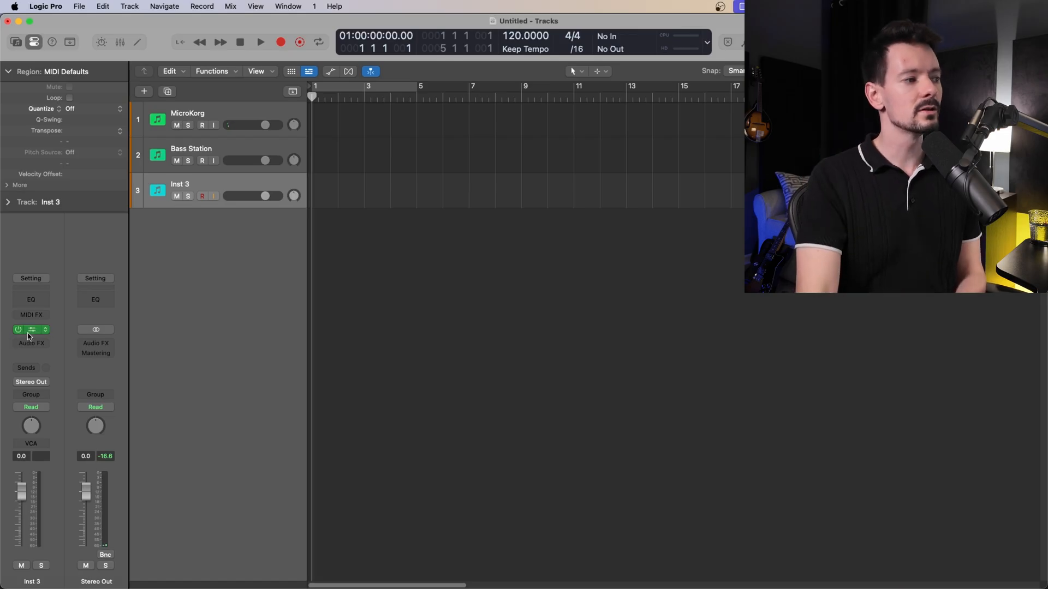
click(31, 330)
text(New B)
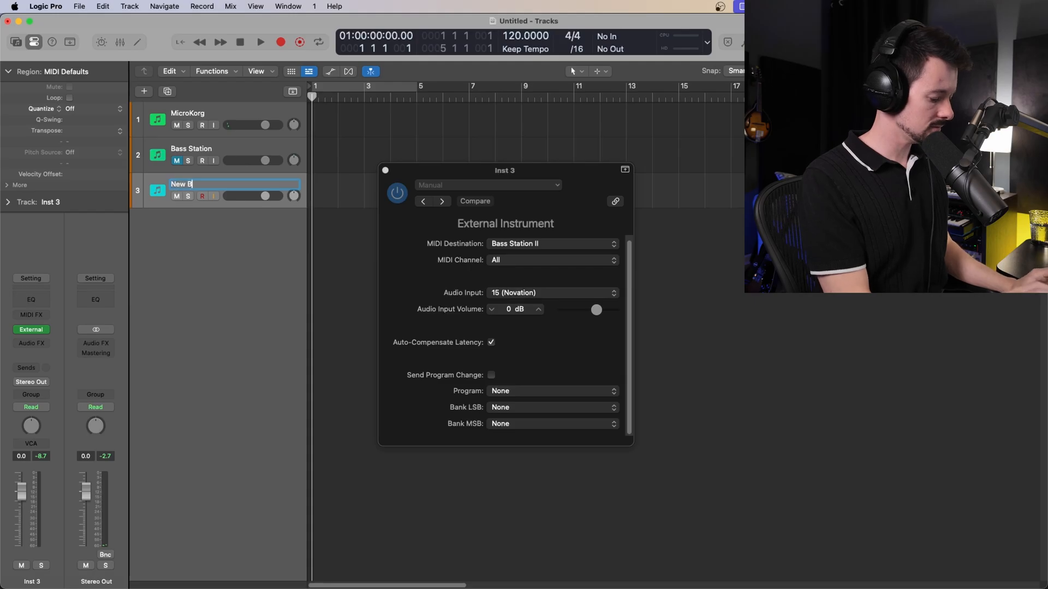
text(ass Station)
key(Return)
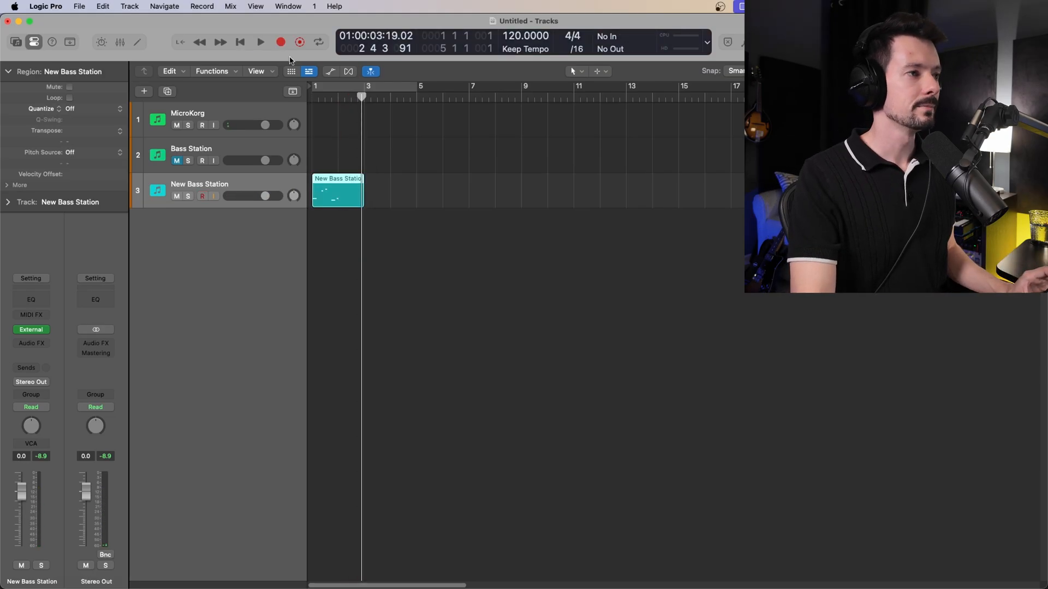
Stop the transport after recording the short two-bar region at bar 1
click(240, 41)
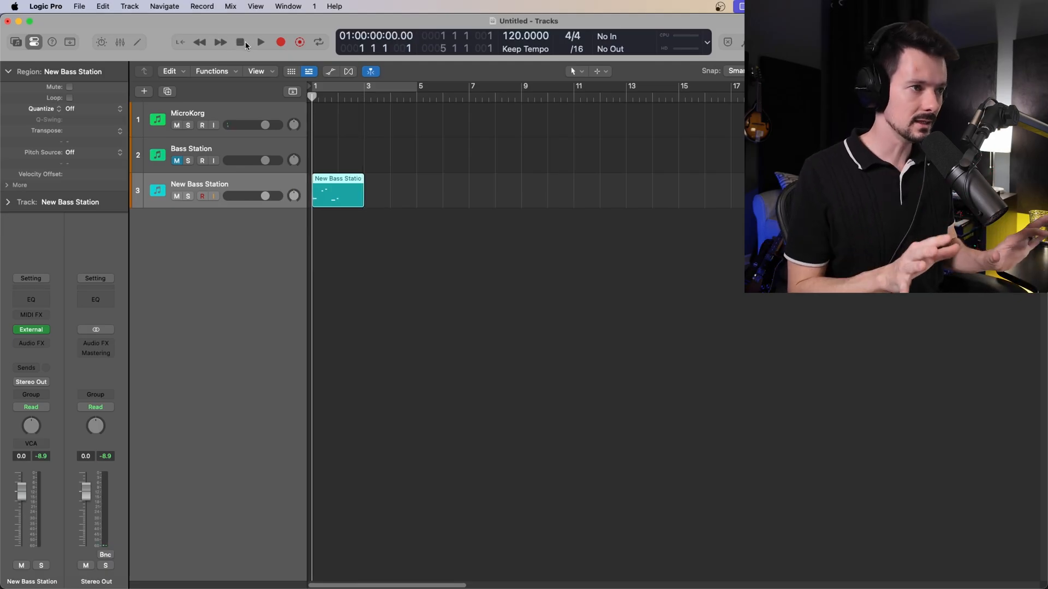
double_click(338, 197)
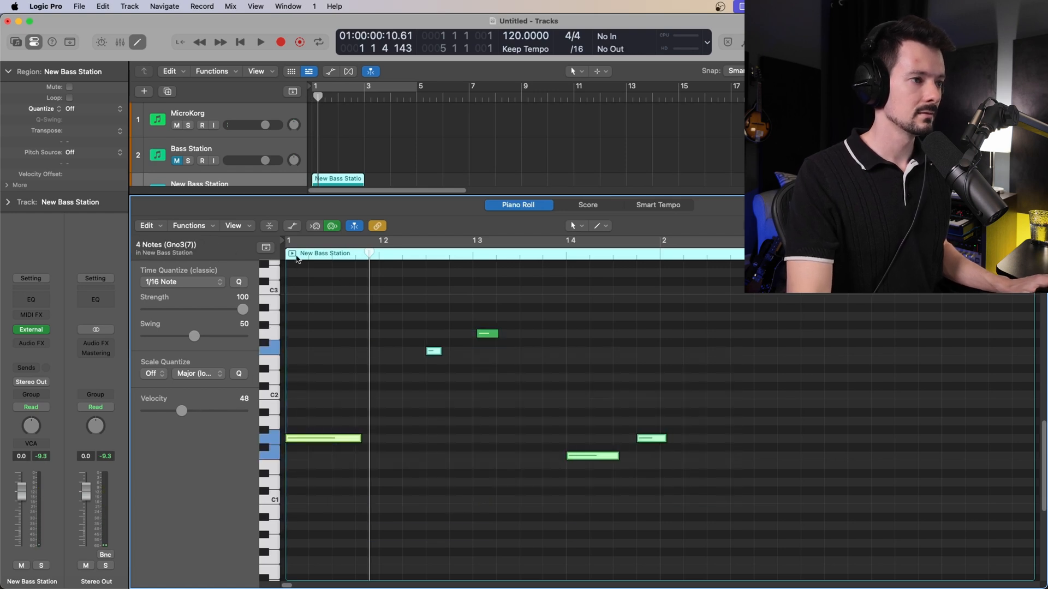
click(259, 41)
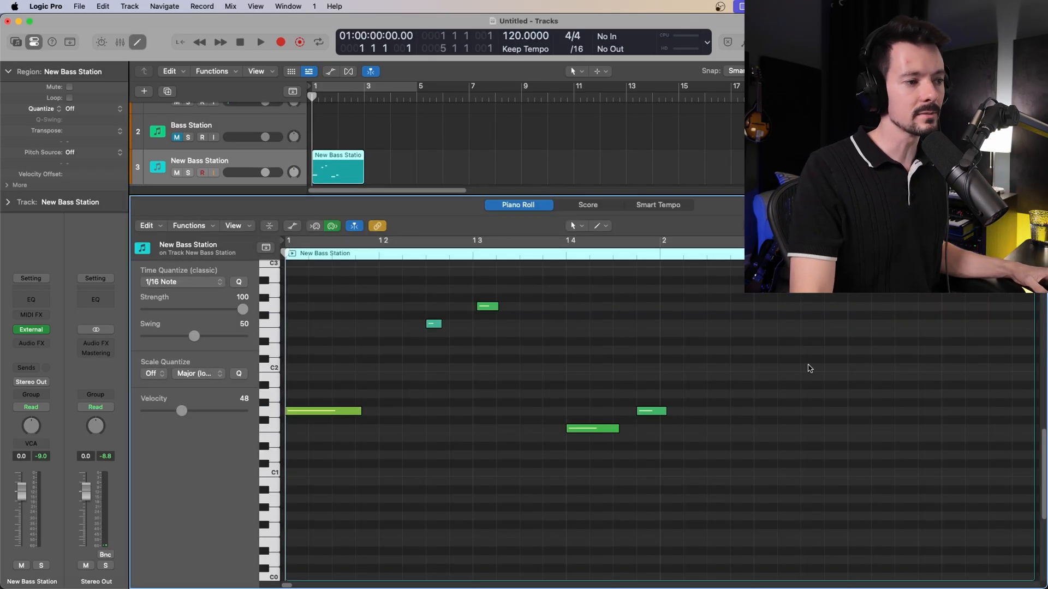
mouse_move(635, 425)
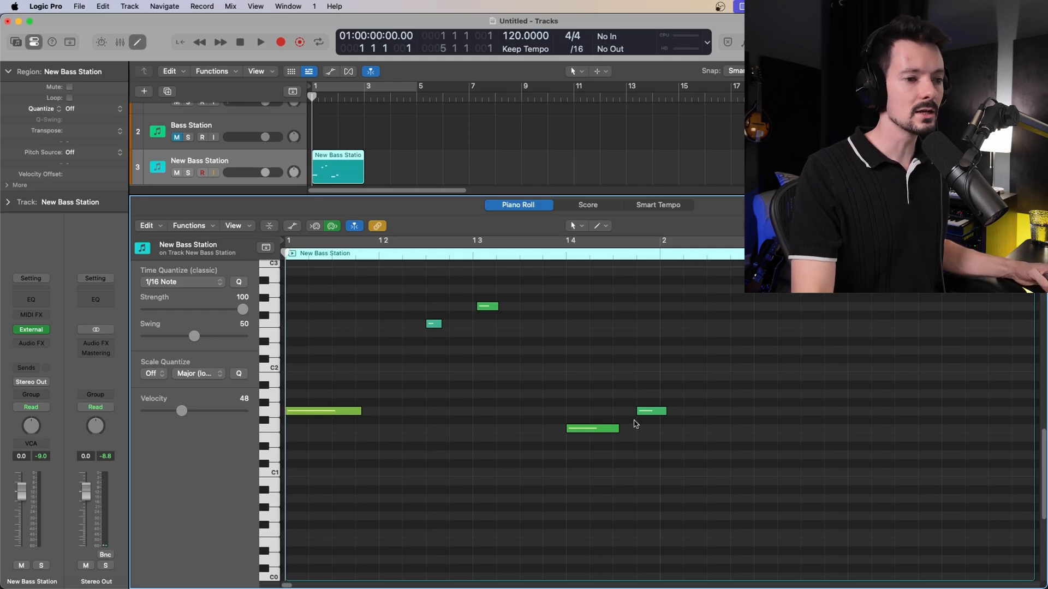
click(592, 428)
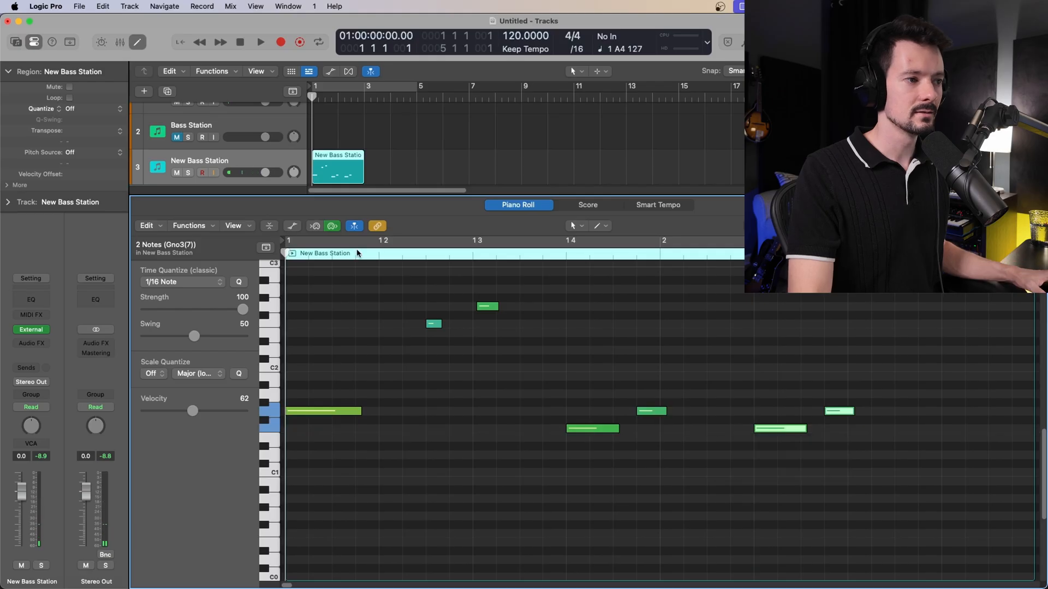
click(260, 42)
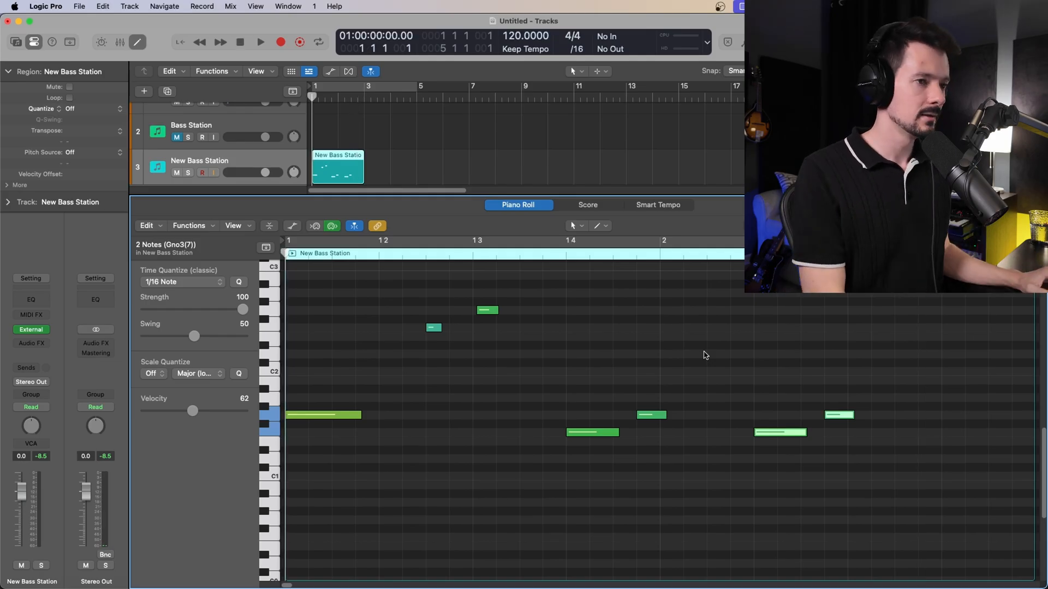
click(259, 41)
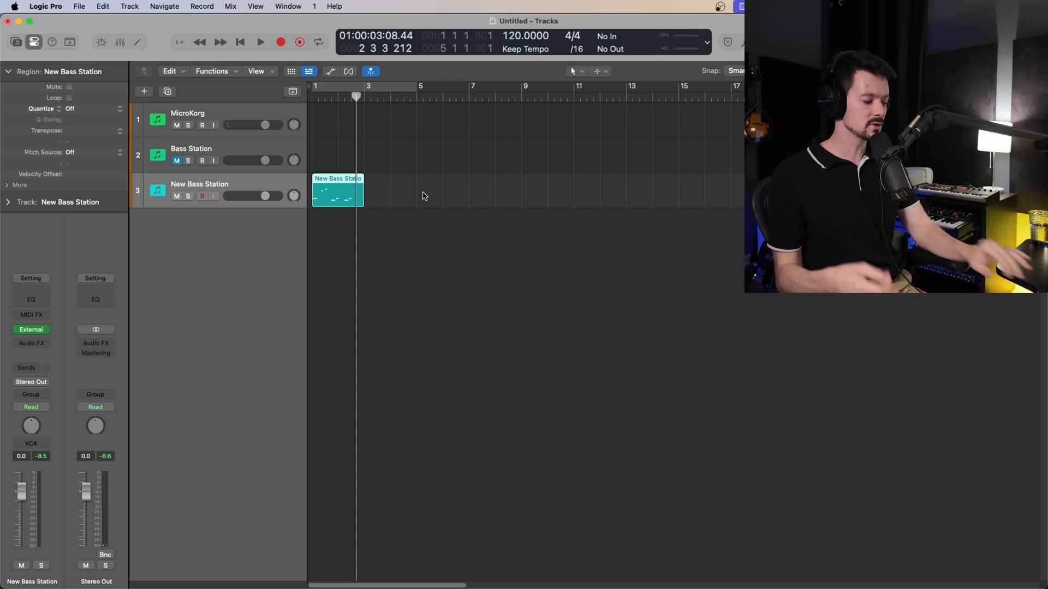
Play the New Bass Station region back from bar 1 and stop again
click(260, 41)
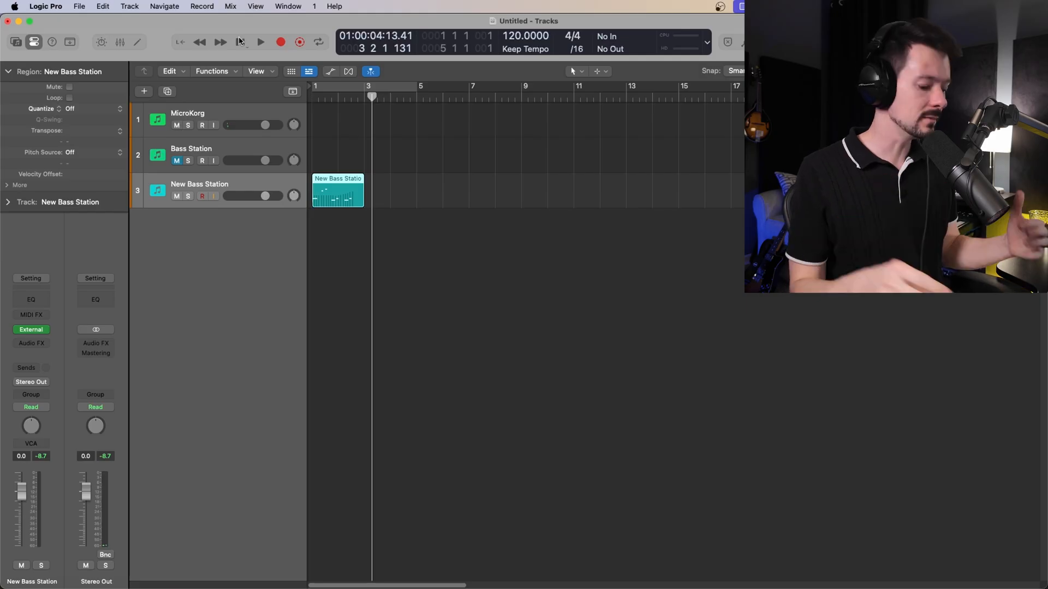
click(260, 42)
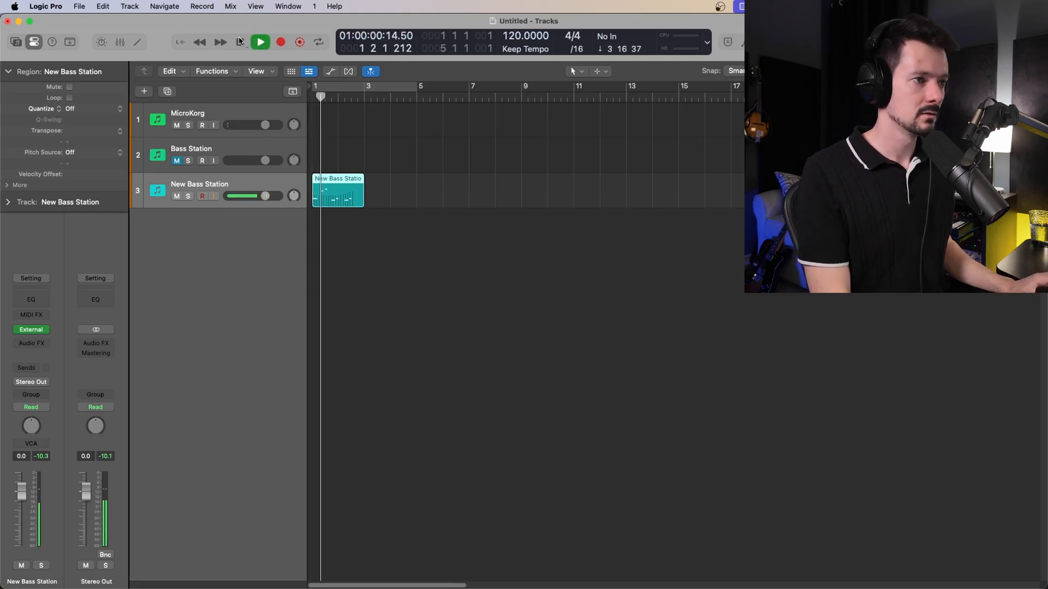
click(260, 42)
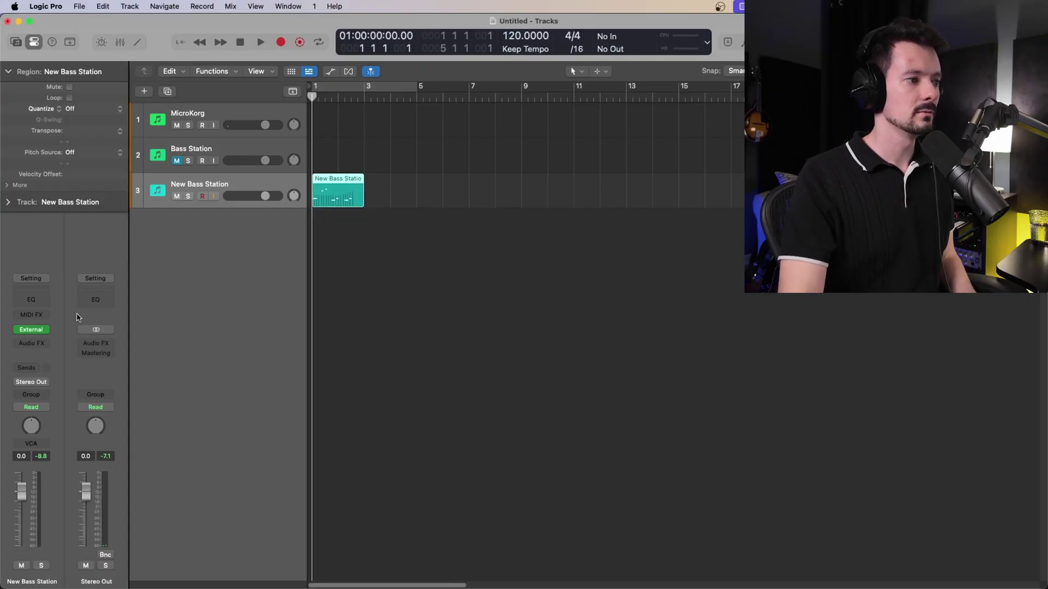
Change the New Bass Station external instrument's MIDI channel from All to 3
click(31, 330)
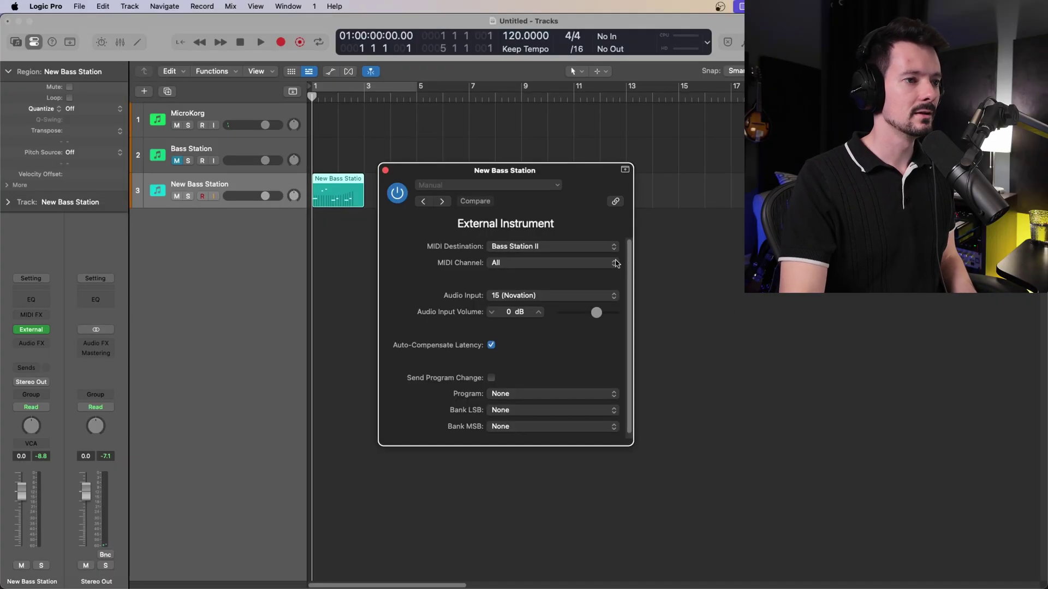
click(552, 262)
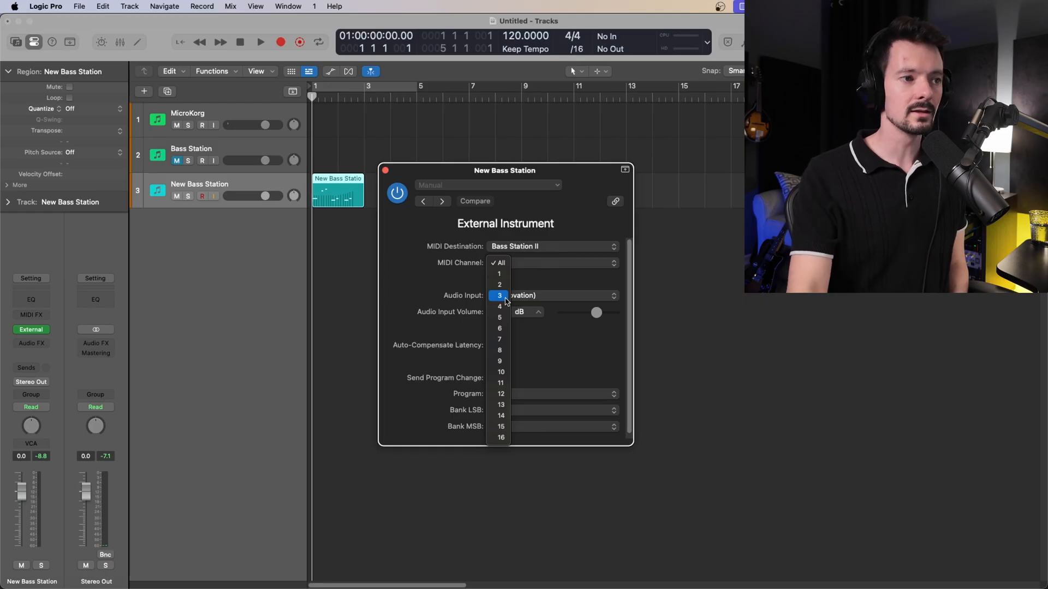
click(499, 294)
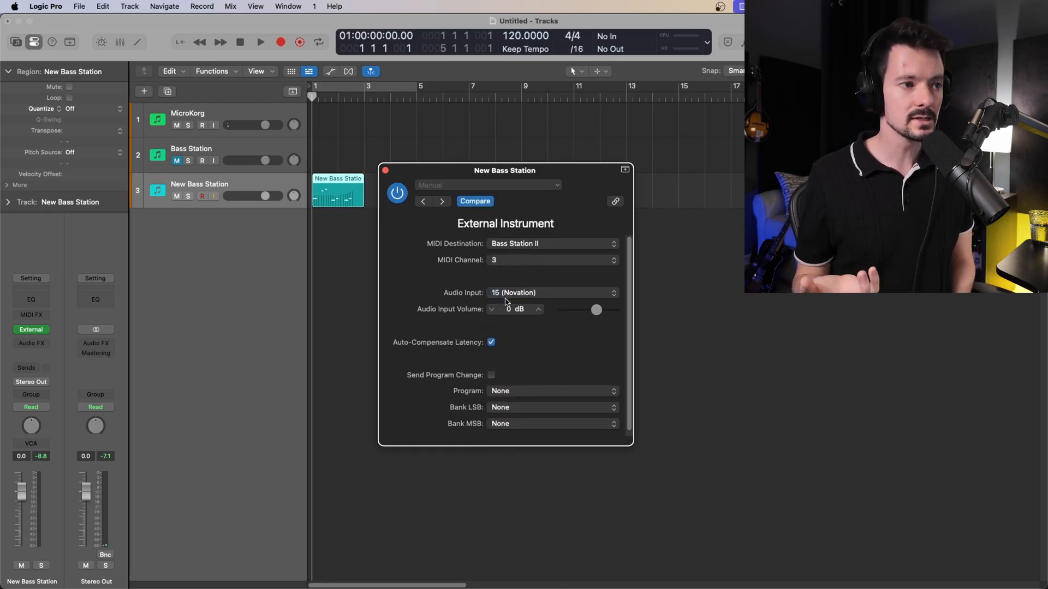
mouse_move(544, 304)
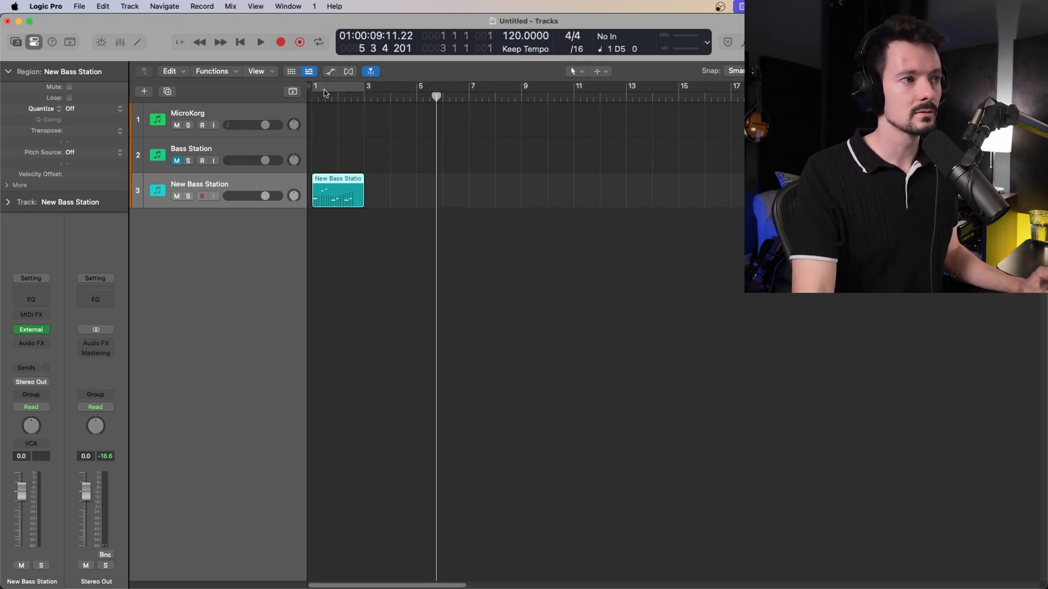
Drag the New Bass Station region's loop handle out to bar 5
drag(314, 85, 364, 86)
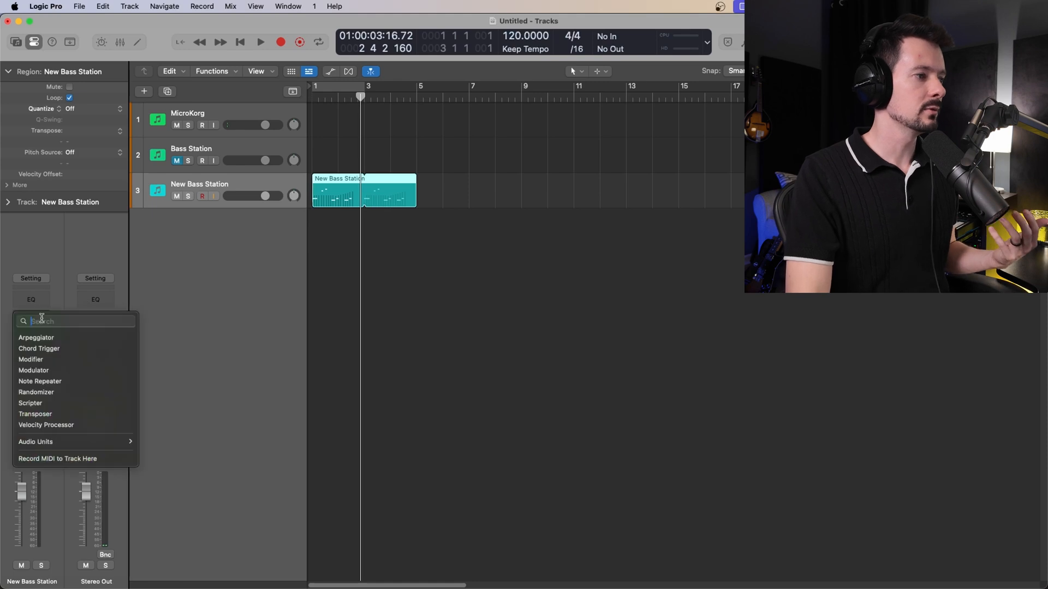
Insert an Arpeggiator MIDI effect on the channel and close its window
click(30, 310)
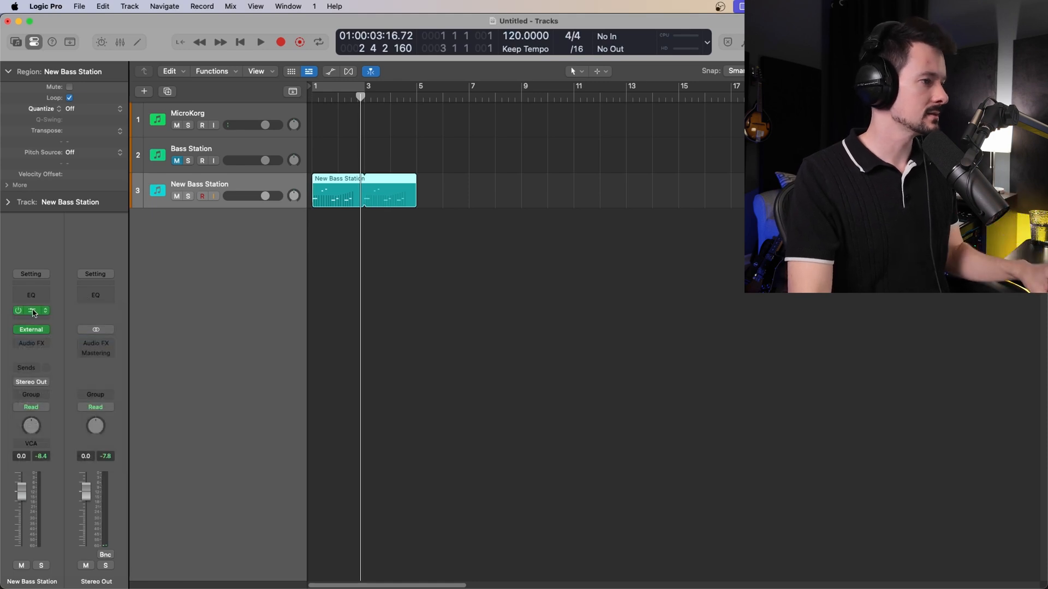
click(32, 310)
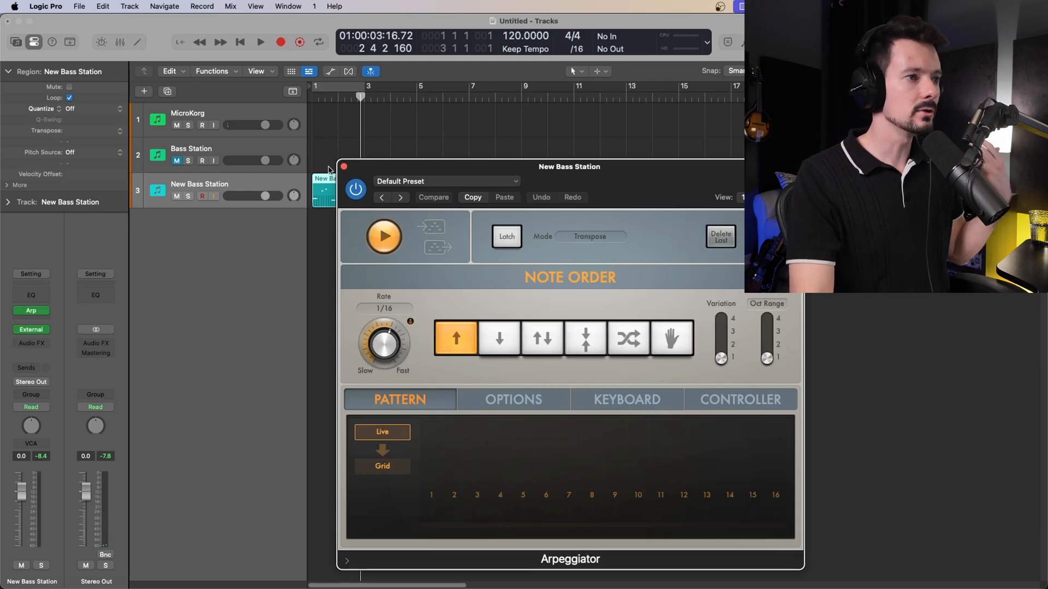
click(343, 166)
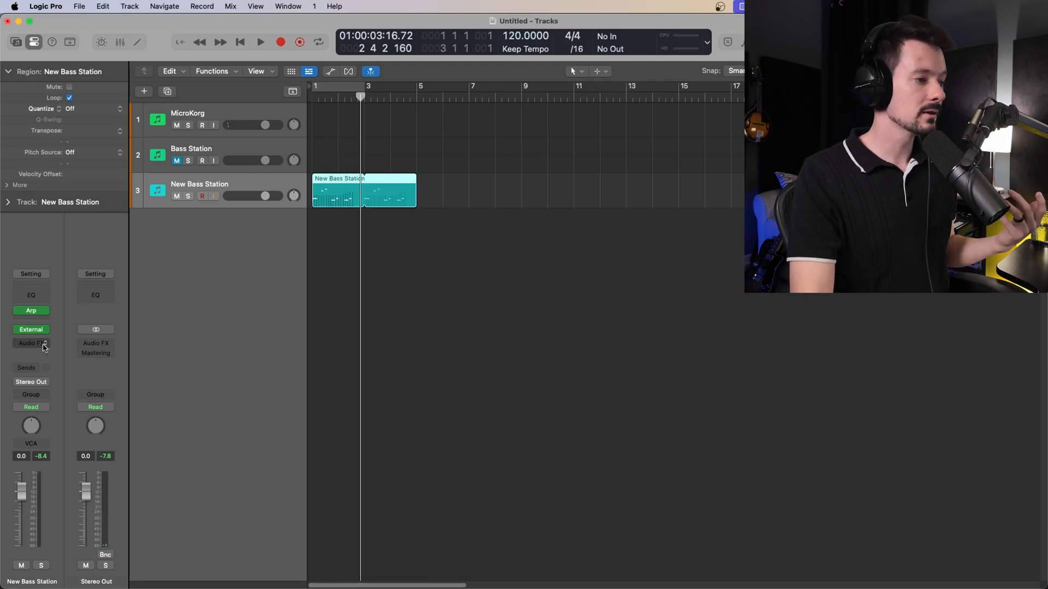
mouse_move(31, 342)
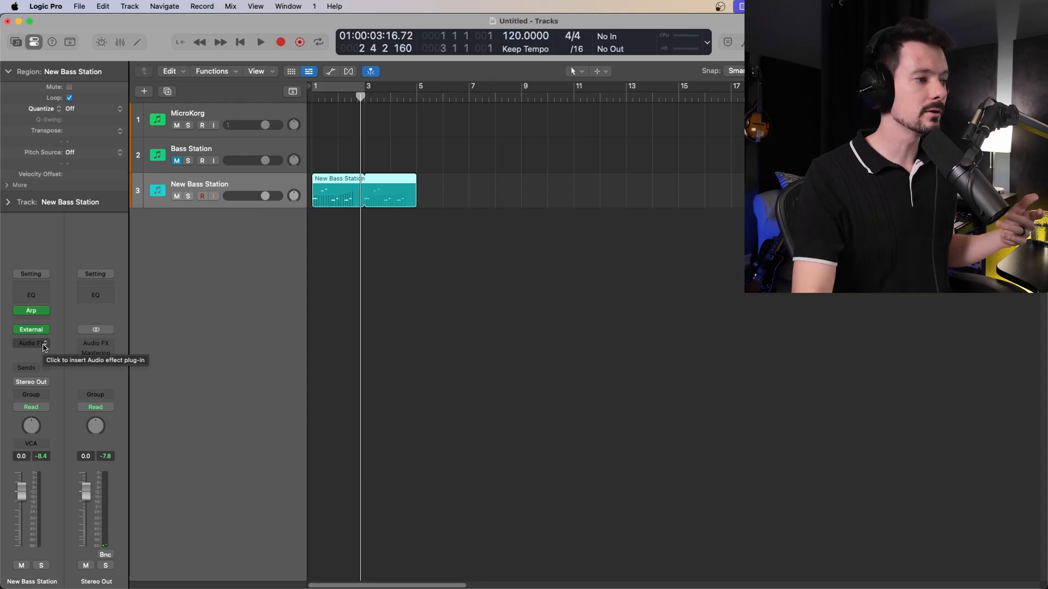
Bring up the Audio FX plug-in list on the New Bass Station channel
click(31, 342)
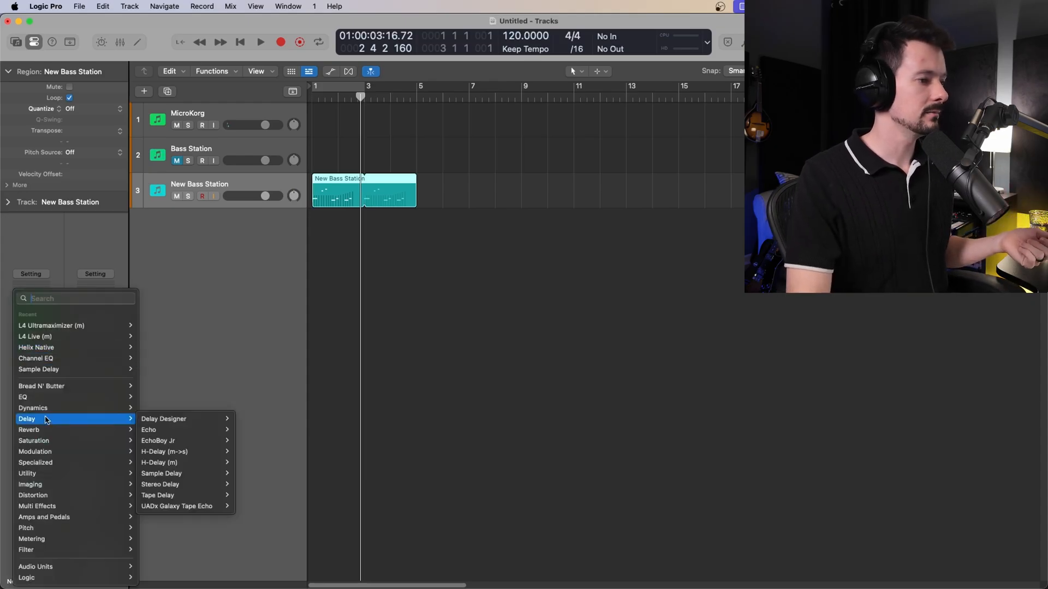
mouse_move(185, 440)
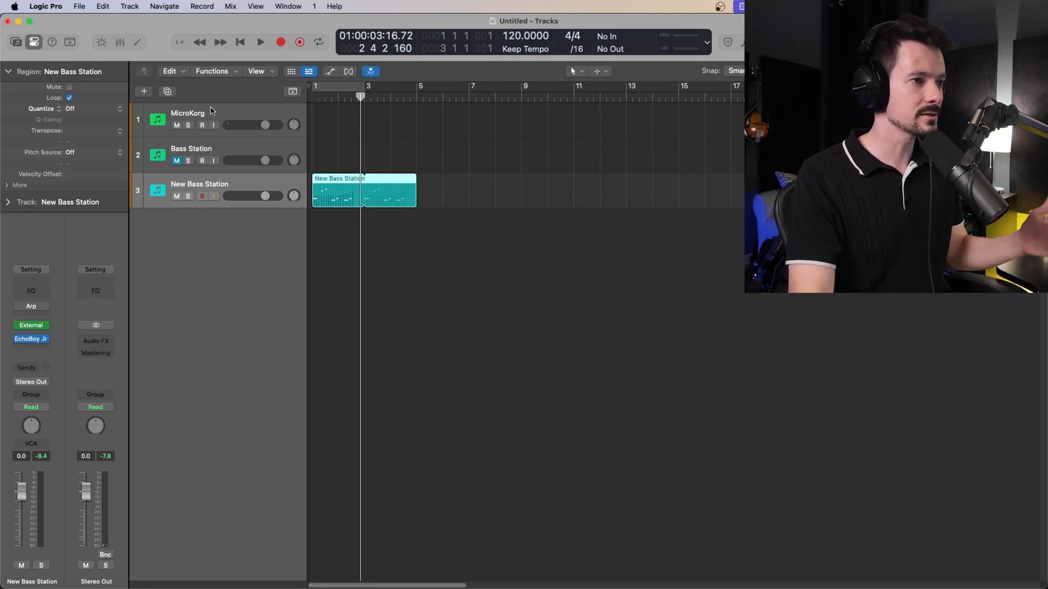
Review the MicroKorg external instrument's MIDI destination and set its channel to 2
click(187, 114)
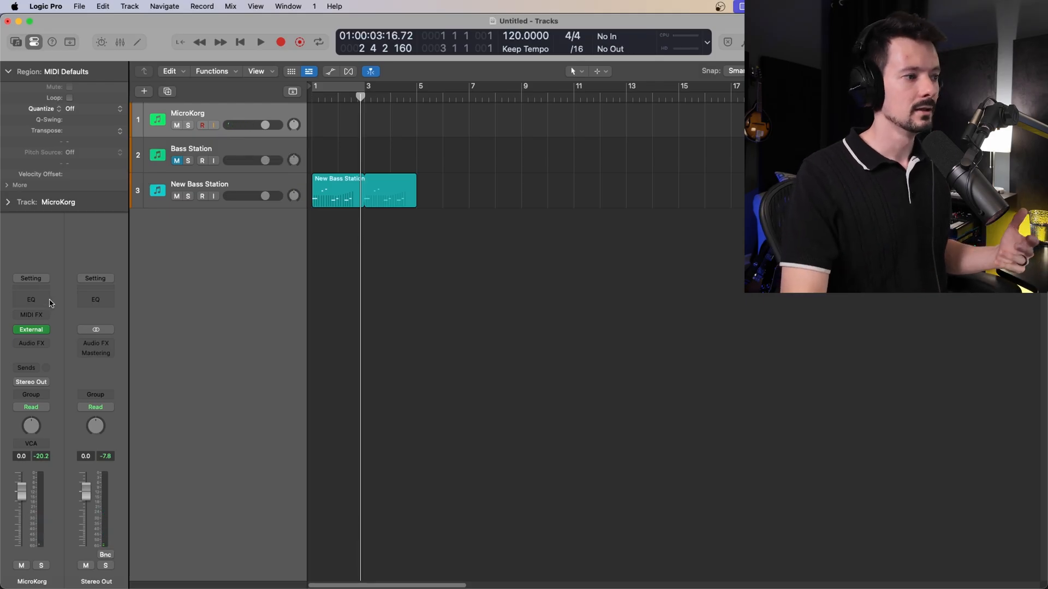
click(30, 330)
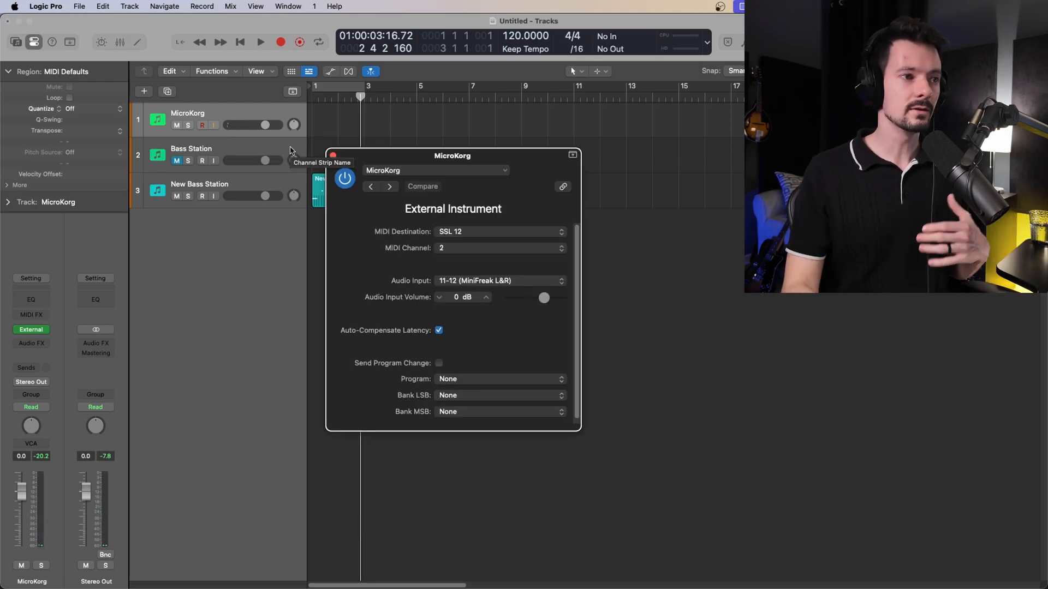
click(500, 231)
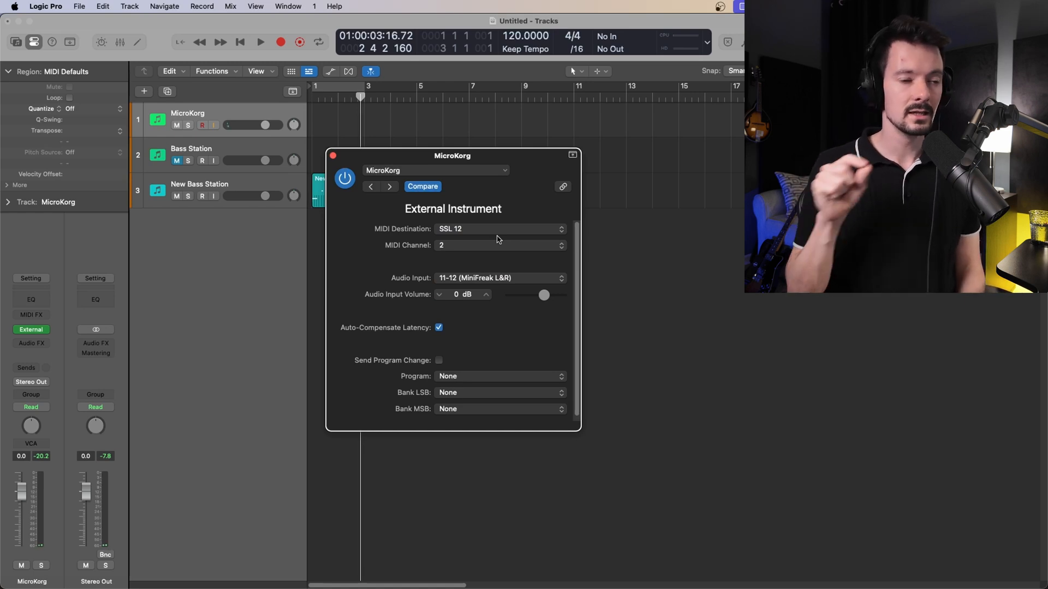
mouse_move(498, 262)
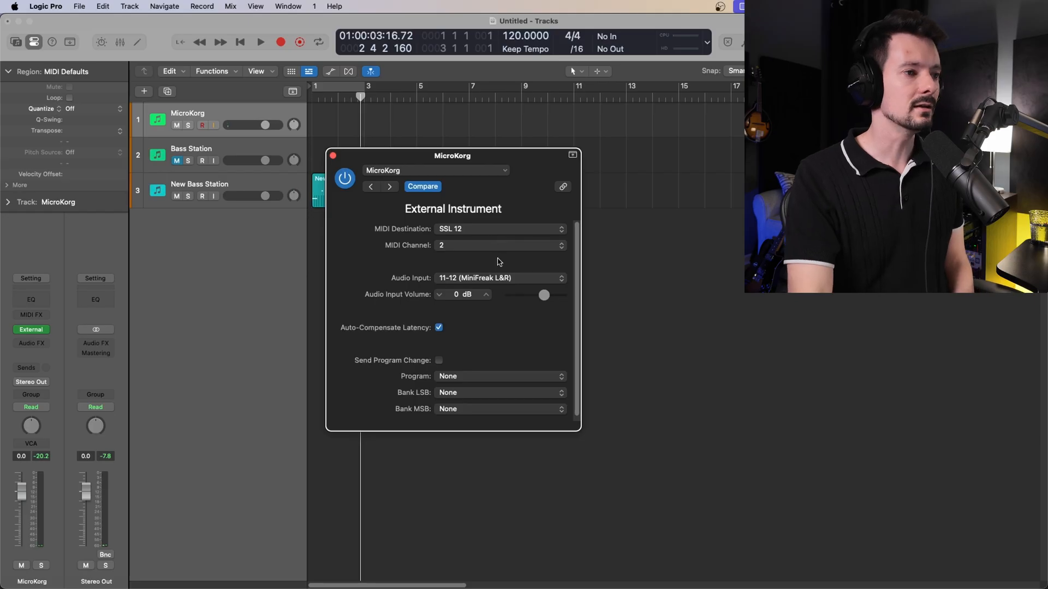
click(500, 245)
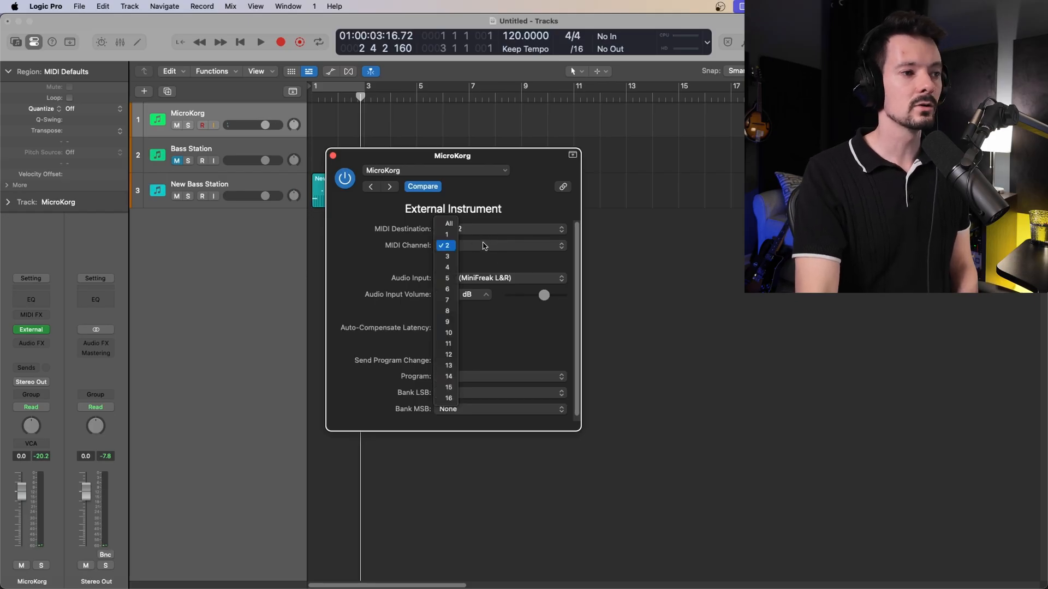
click(445, 245)
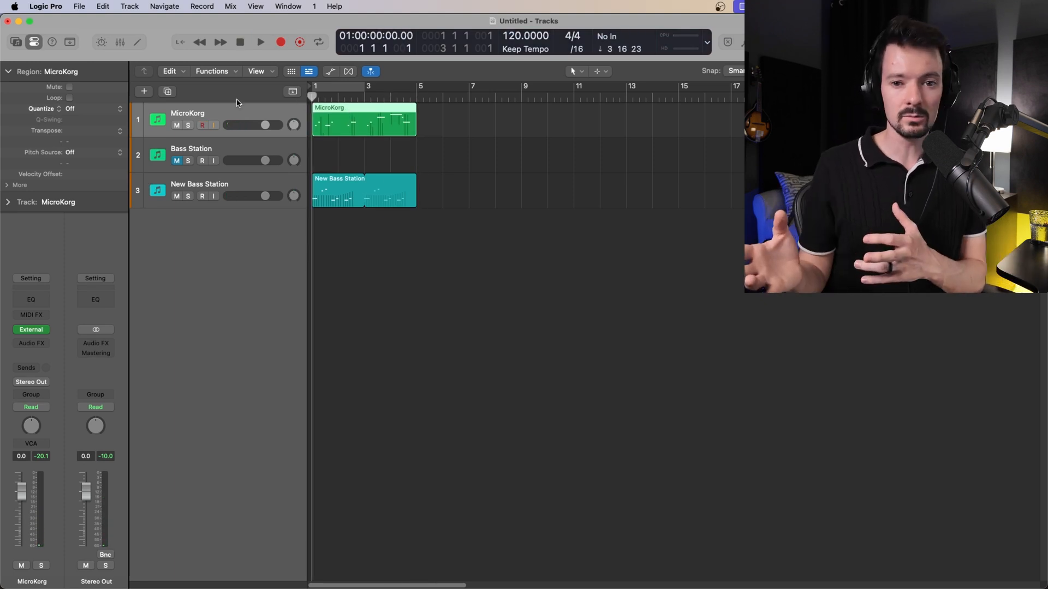
Play back near bar 3, then revisit the MicroKorg external instrument slot
click(259, 42)
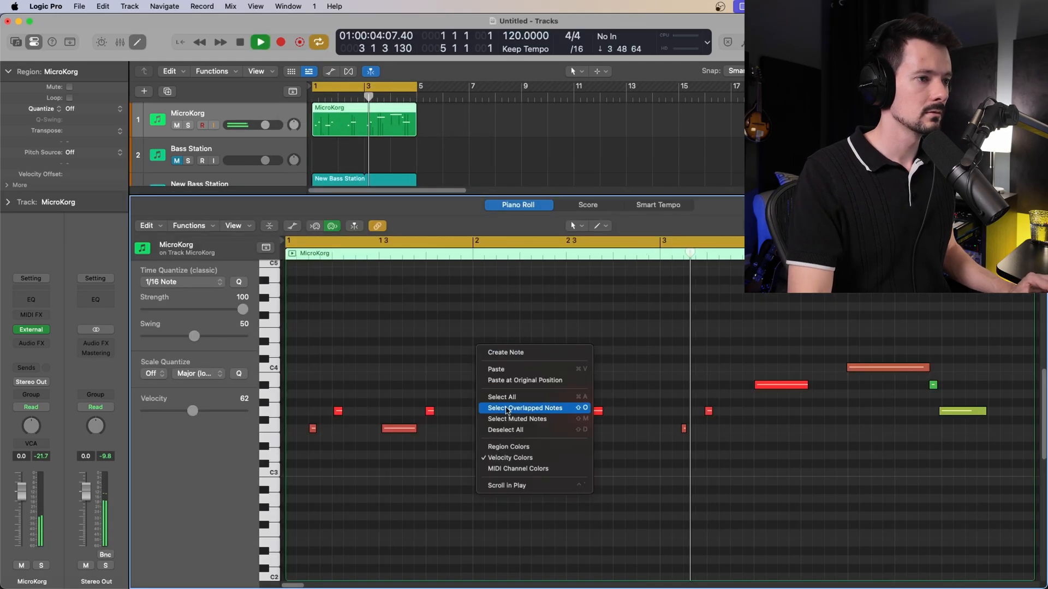
click(524, 408)
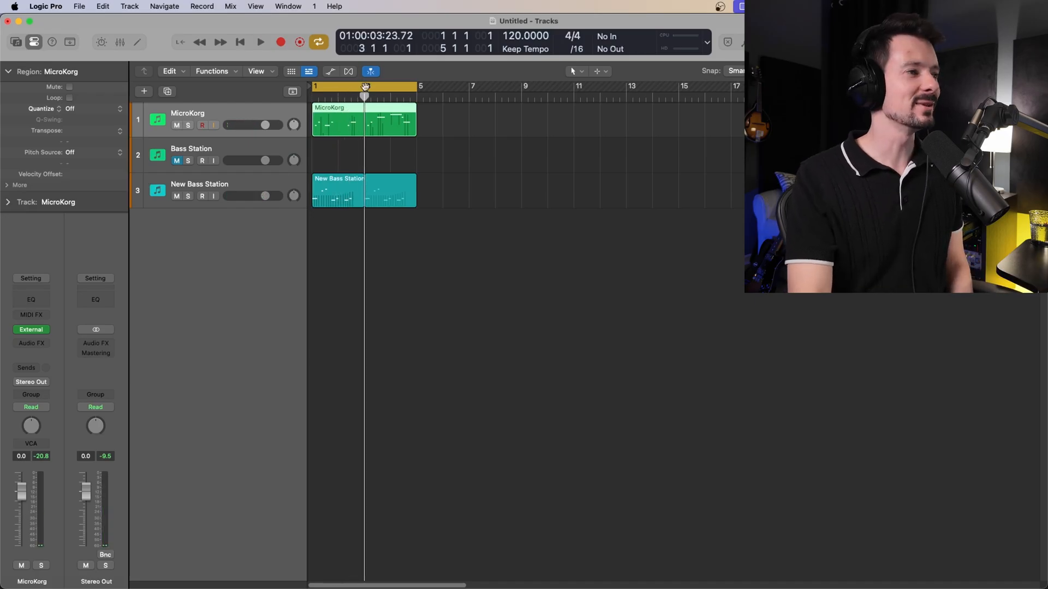
click(30, 330)
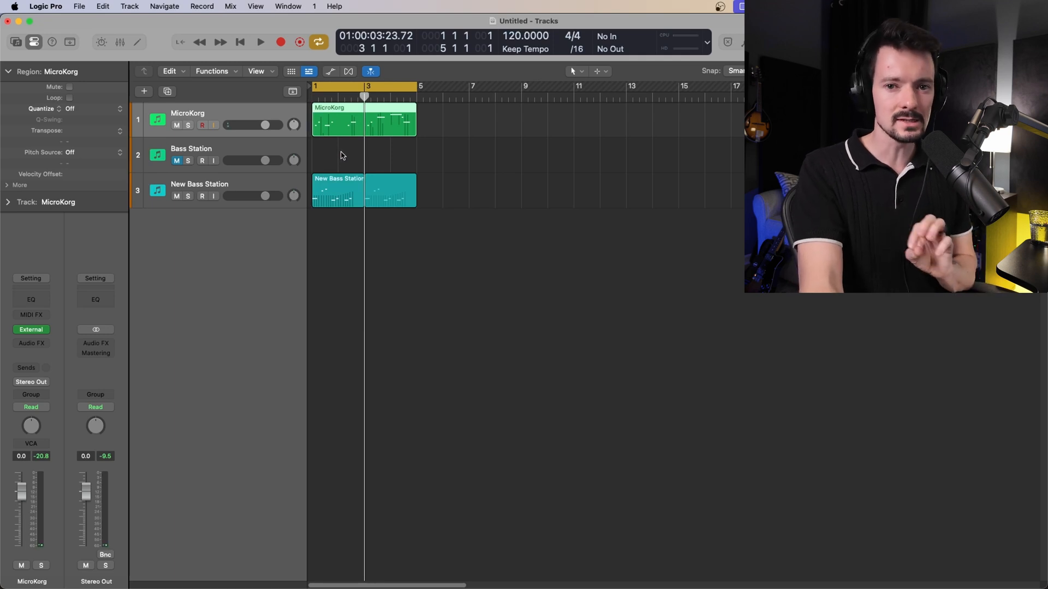
mouse_move(388, 142)
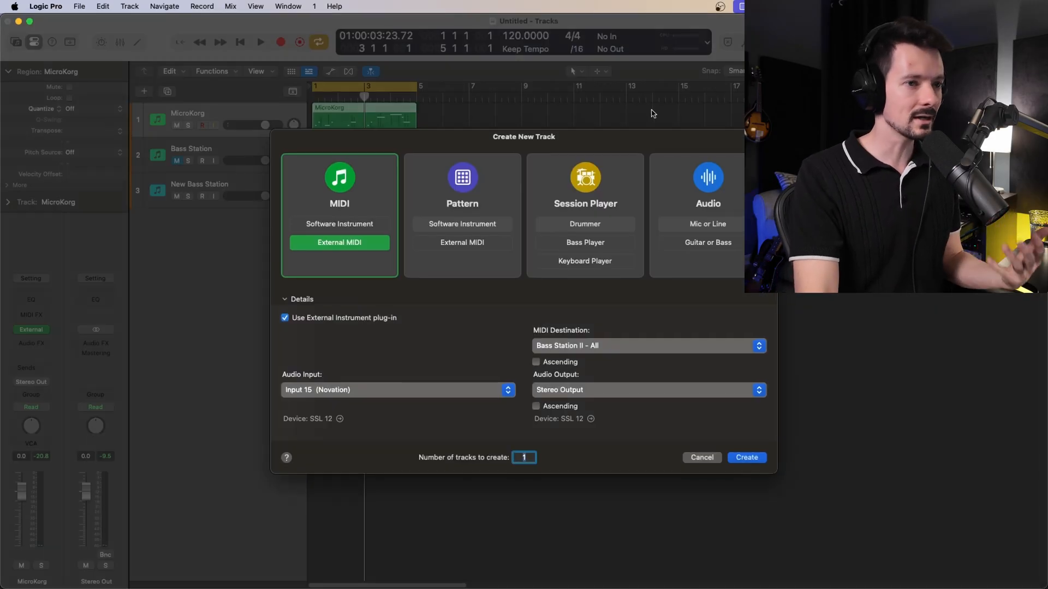
Add an audio track fed from Input 15 (Novation) and name it 'Bass Station Rec'
click(708, 223)
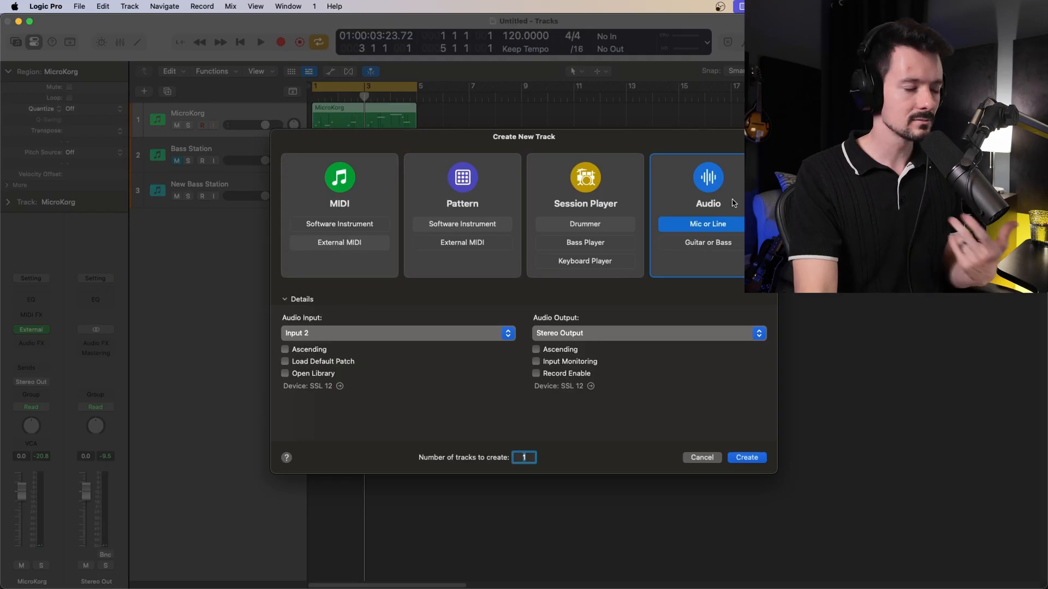
click(399, 333)
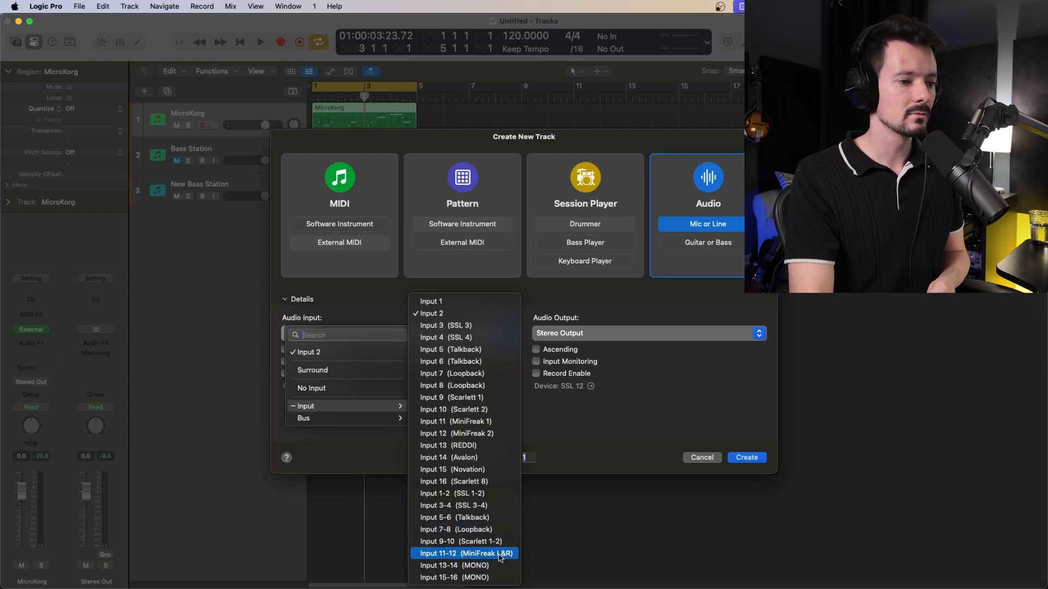
mouse_move(493, 469)
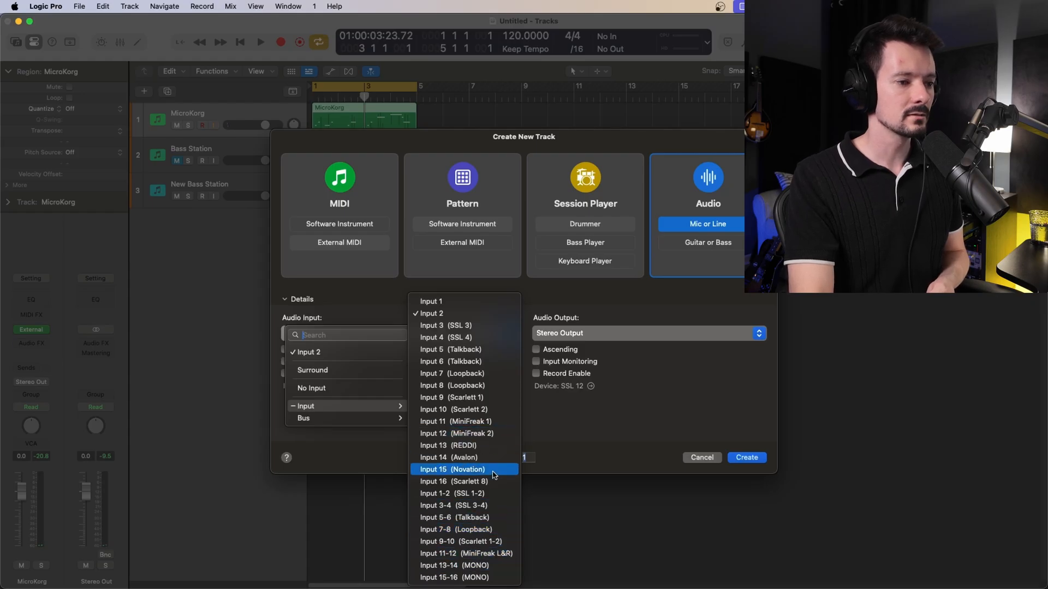
click(451, 469)
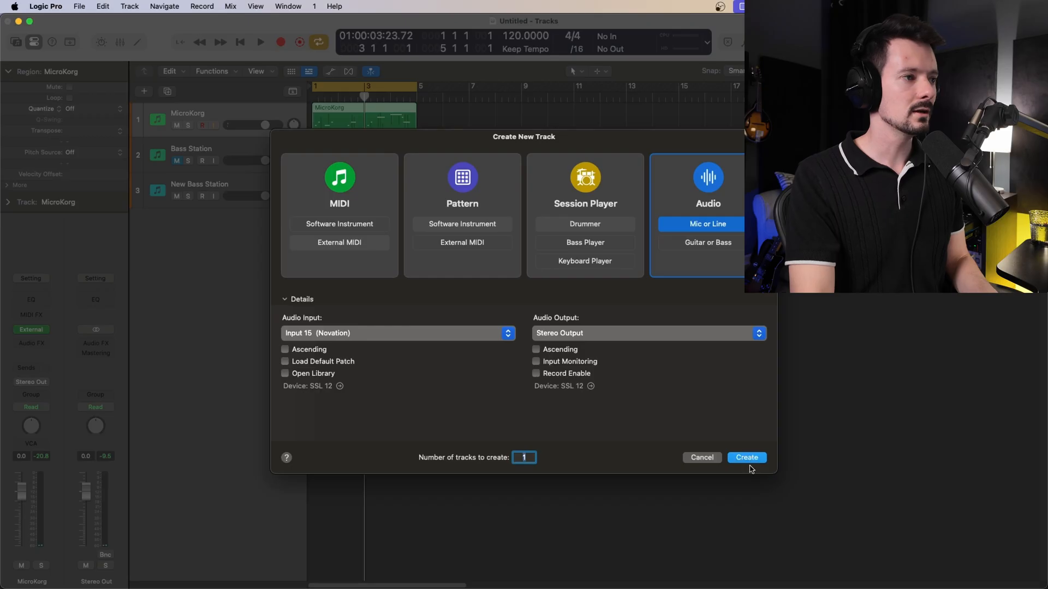
click(747, 457)
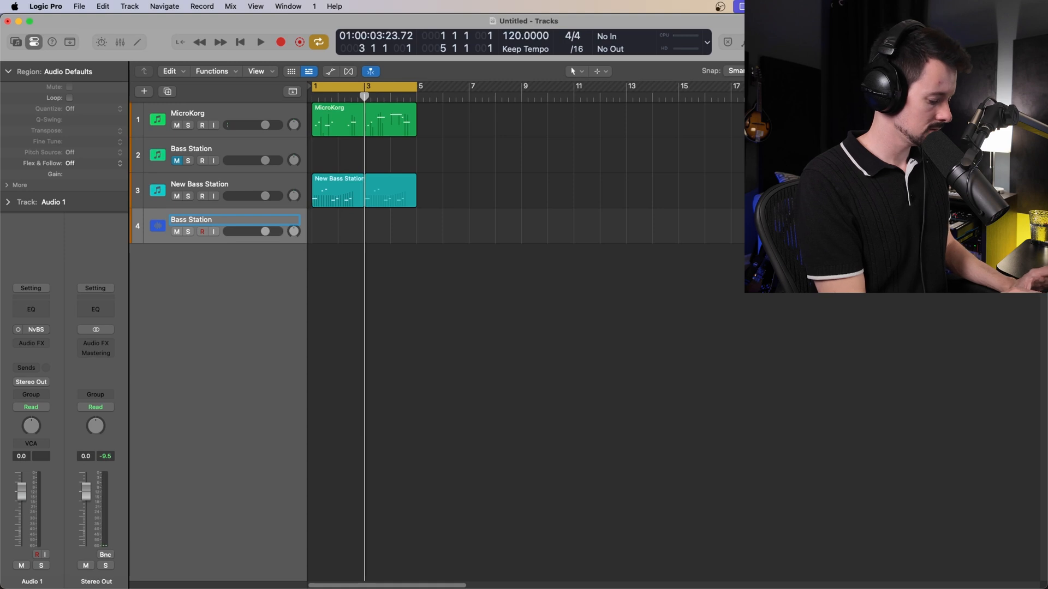
text(Bass Station Rec)
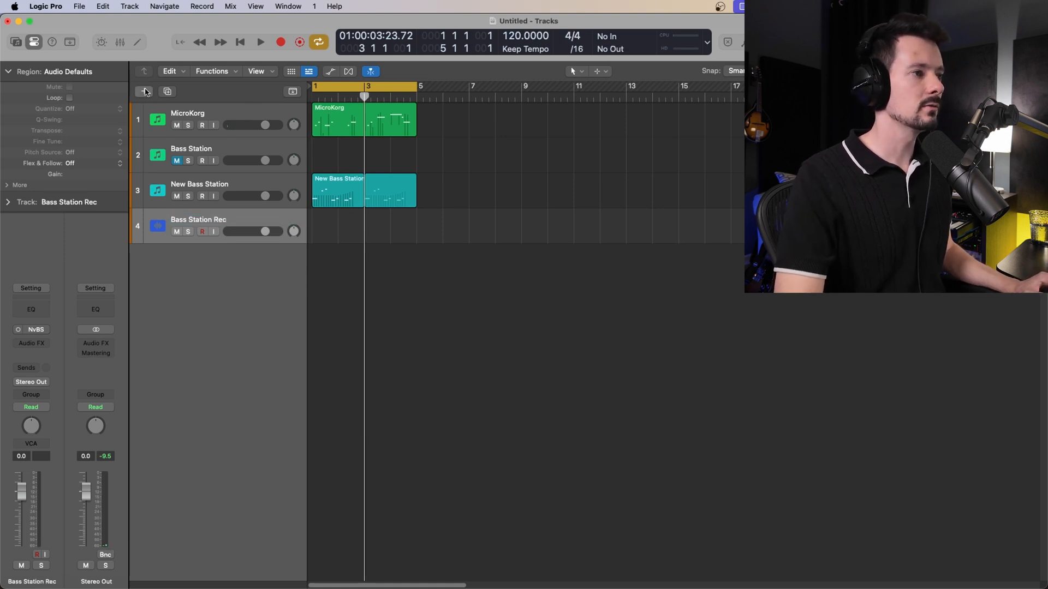
Add a second audio track, MicroKorg, fed from the MiniFreak L&R stereo input
click(144, 92)
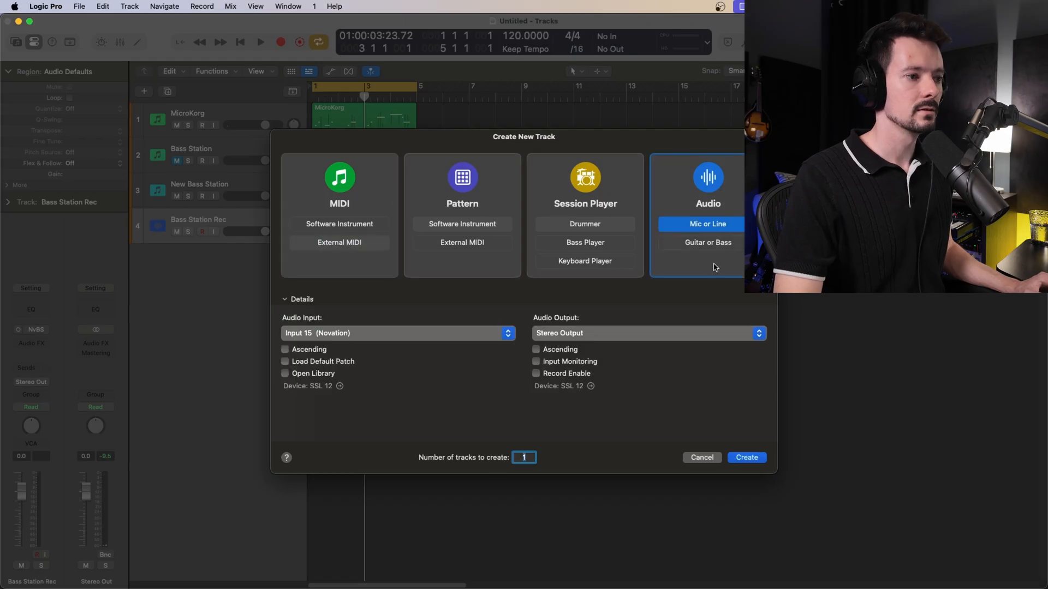
click(398, 334)
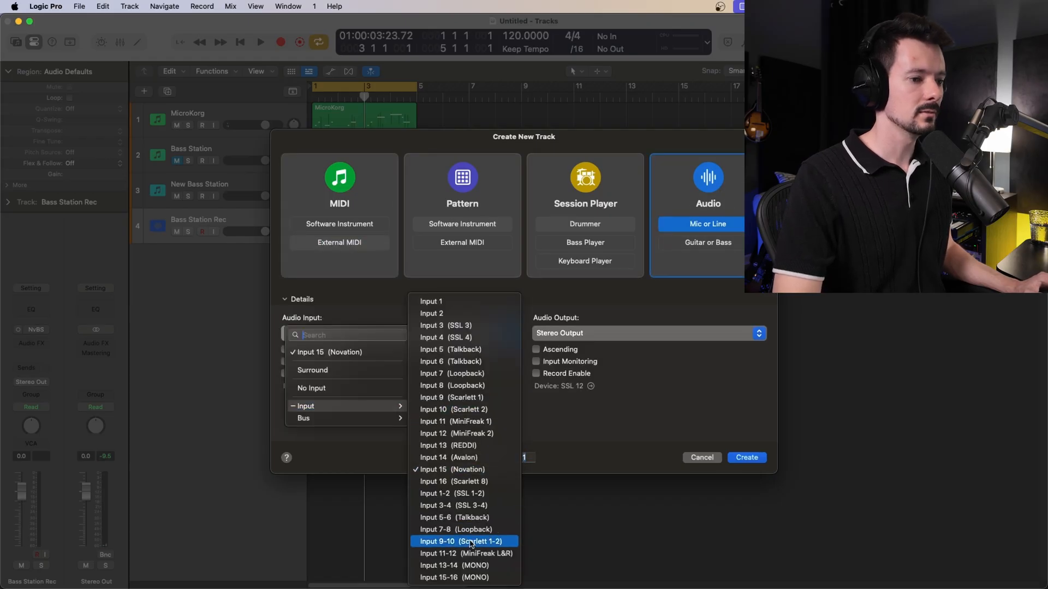
click(746, 457)
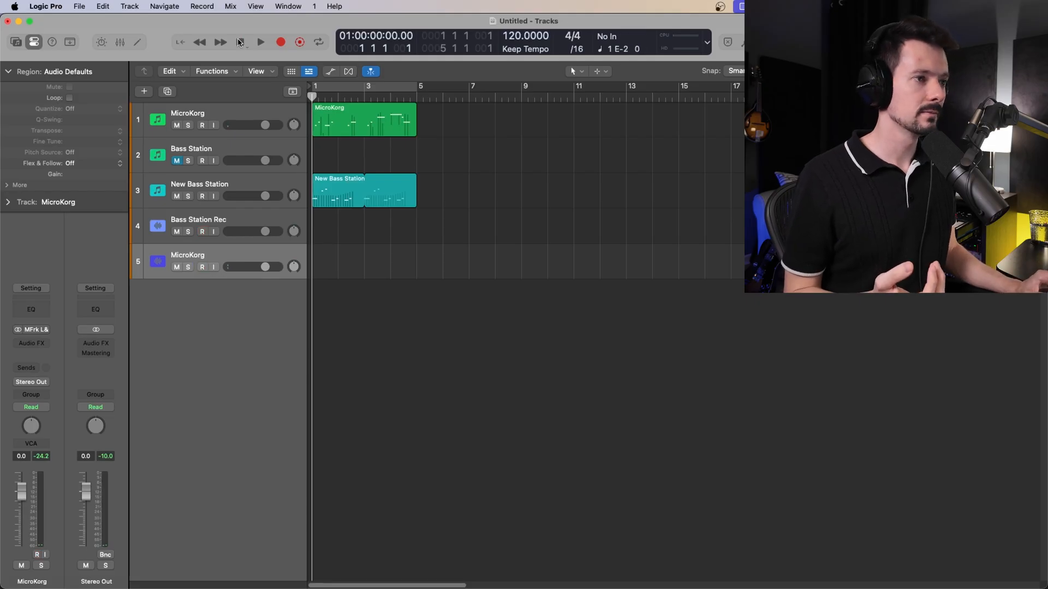
Record the synths from bar 1 so Bass Station Rec#01 and MicroKorg#01 regions appear, then stop
click(260, 42)
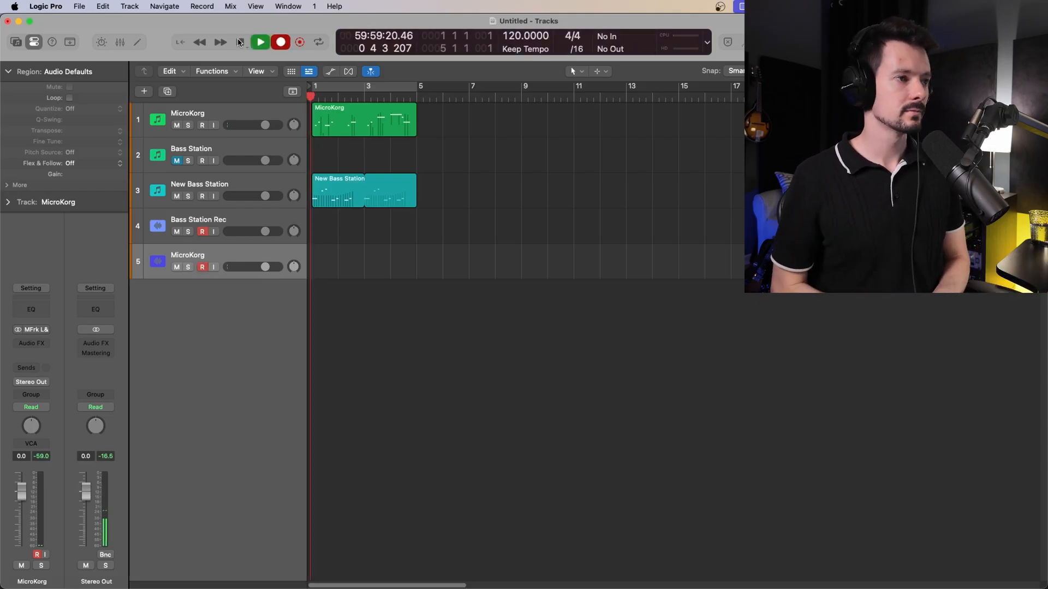
click(280, 42)
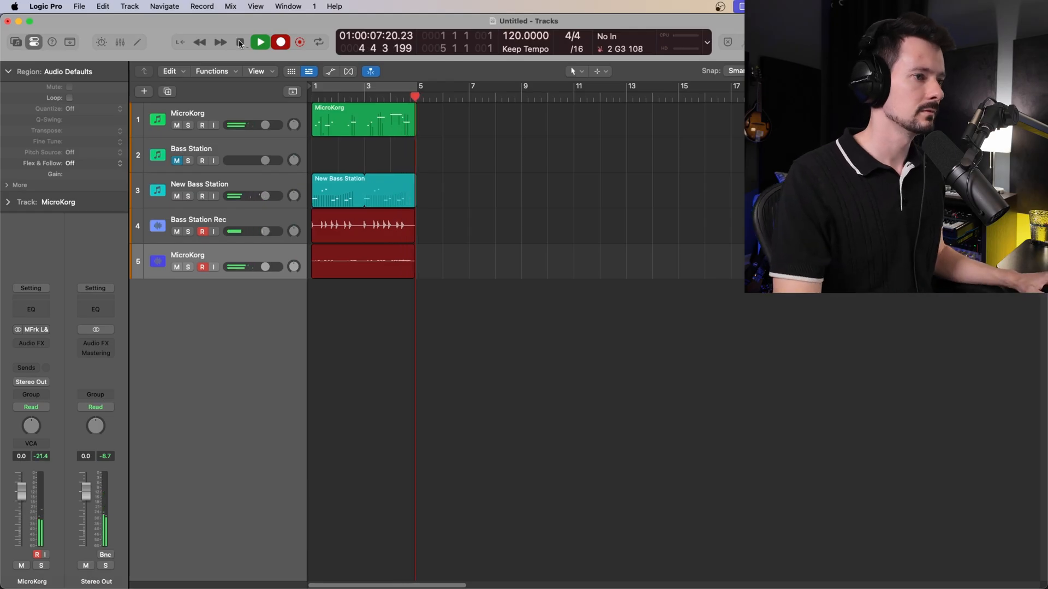
click(260, 41)
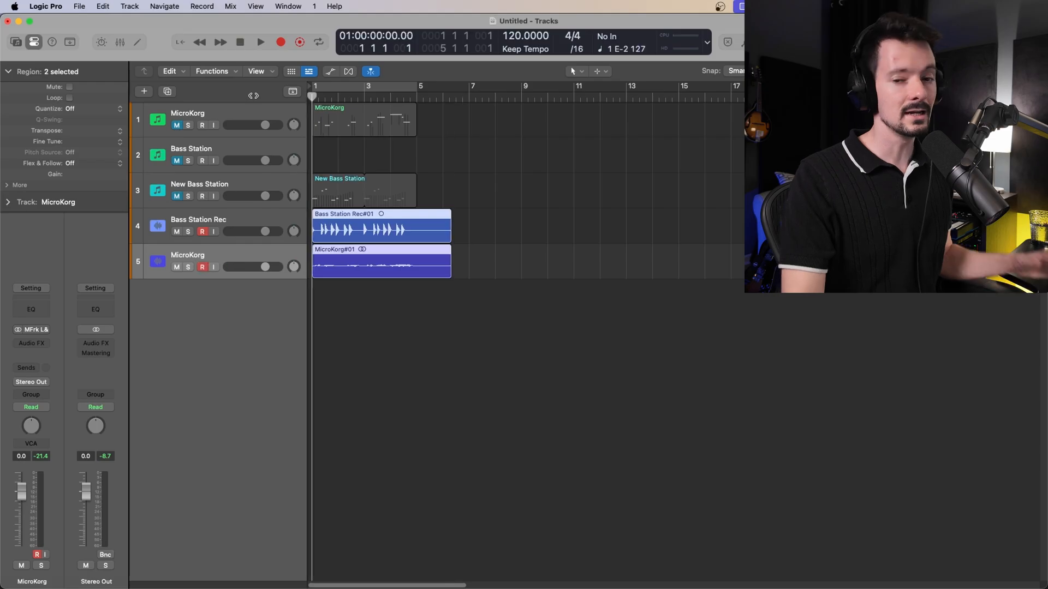
In the Mixer, drag EchoBoy Jr from the New Bass Station strip to Bass Station Rec's Audio FX slot
click(260, 41)
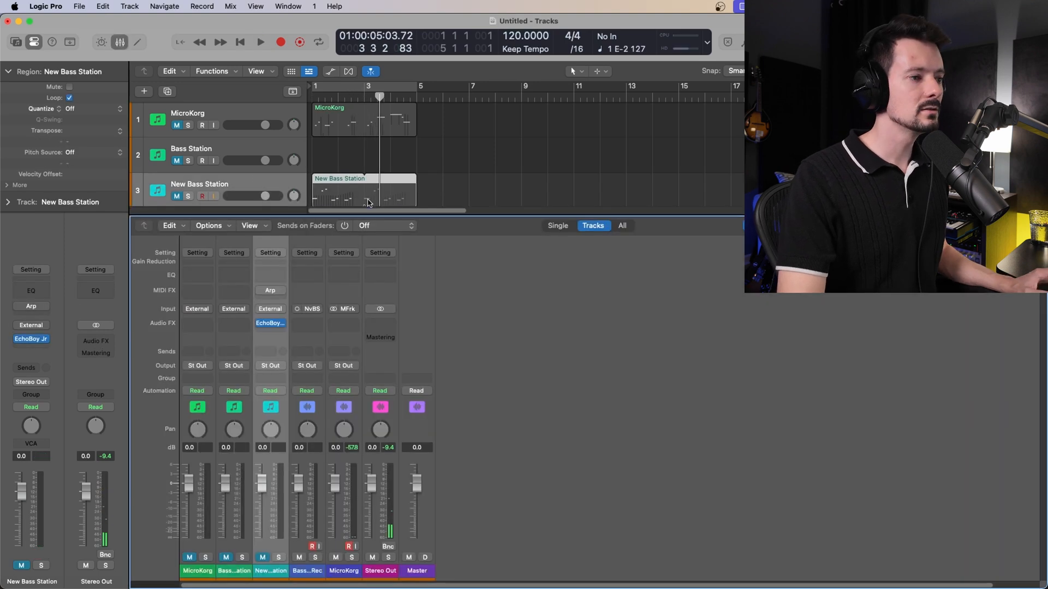
click(271, 323)
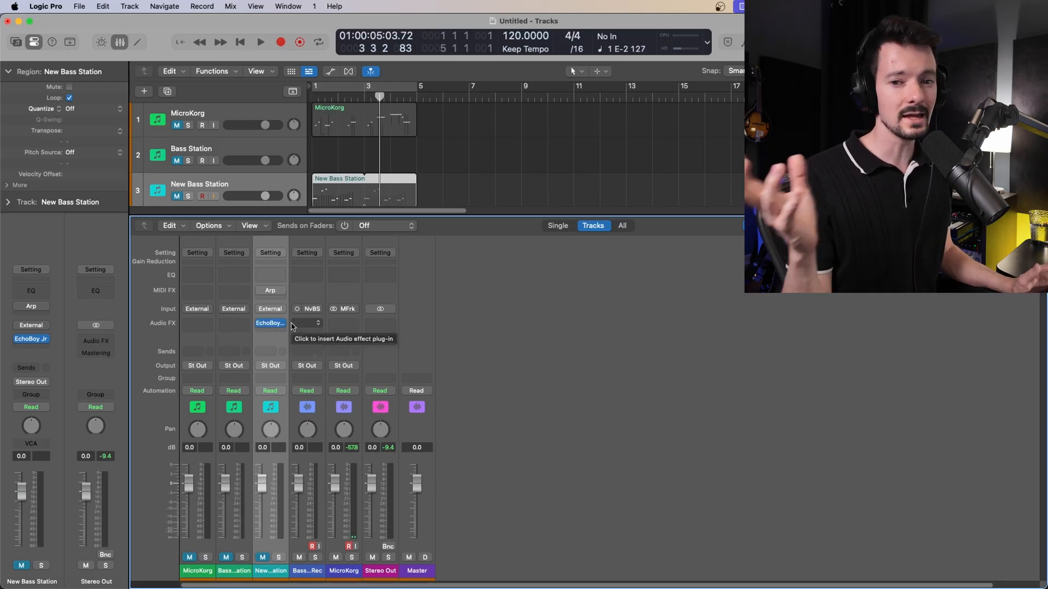
click(334, 323)
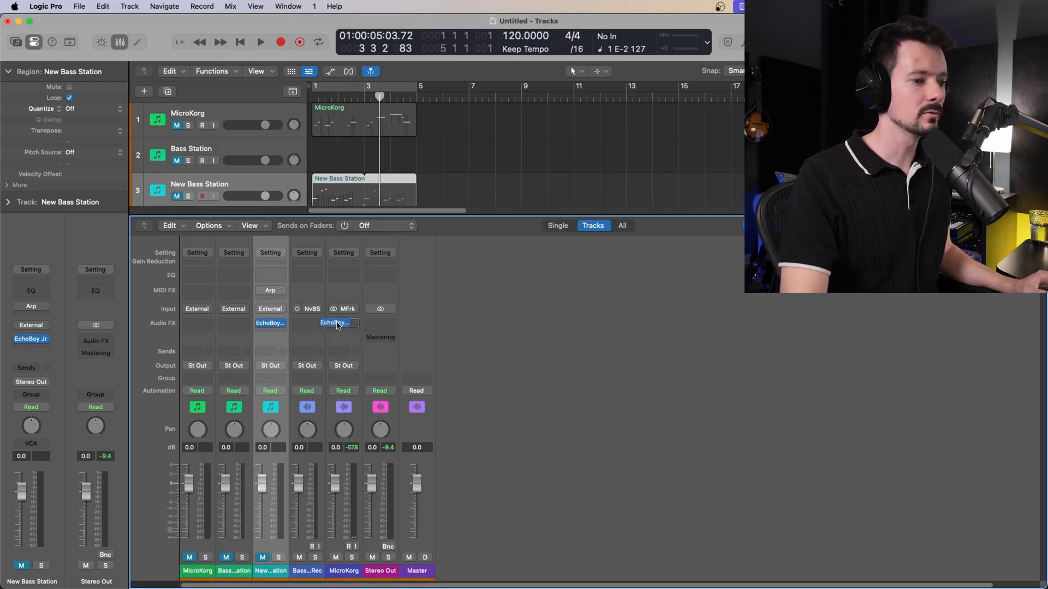
click(336, 323)
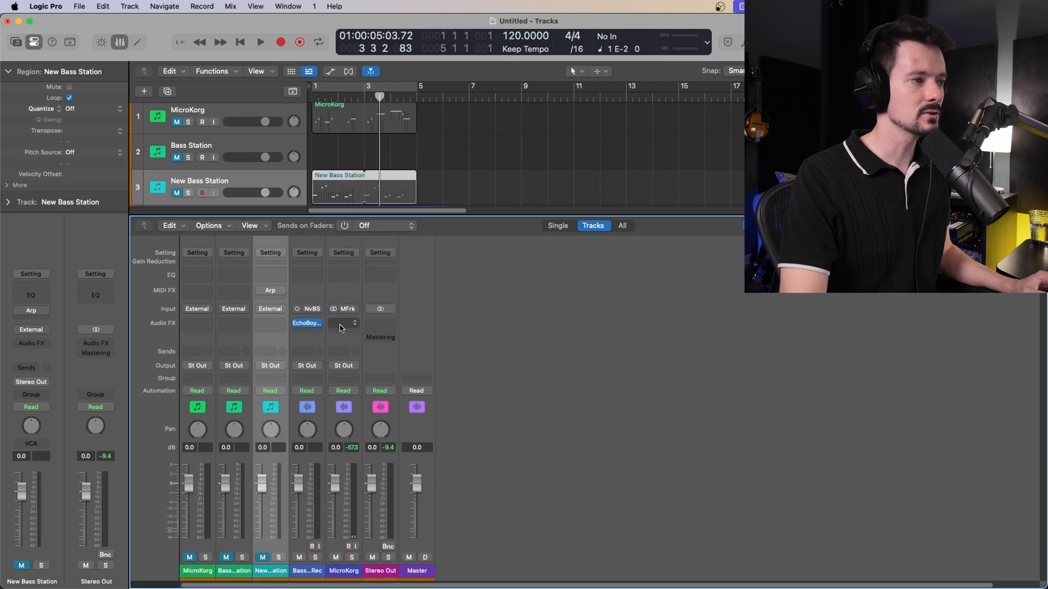